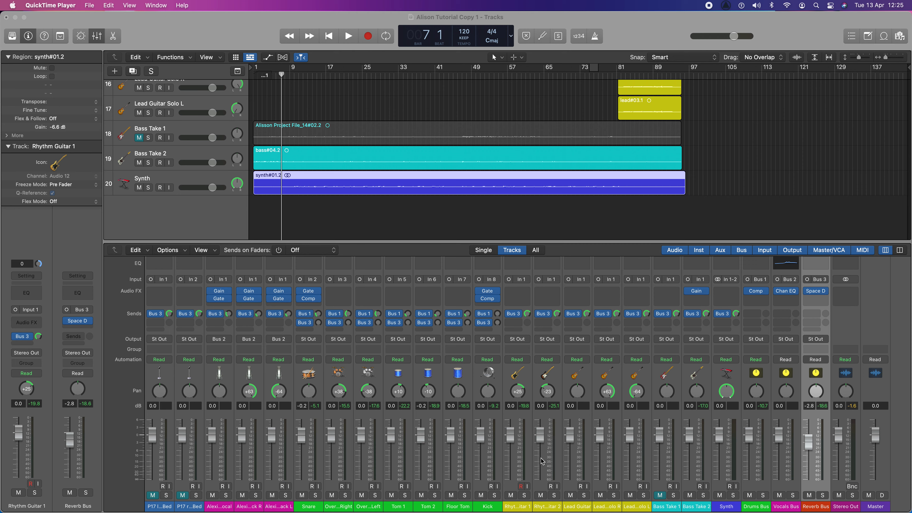
pyautogui.moveTo(434, 340)
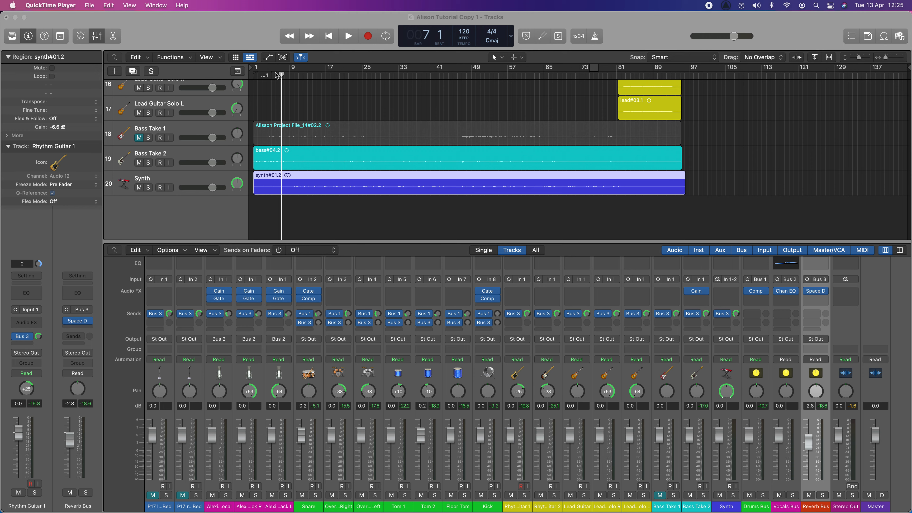
pyautogui.moveTo(303, 97)
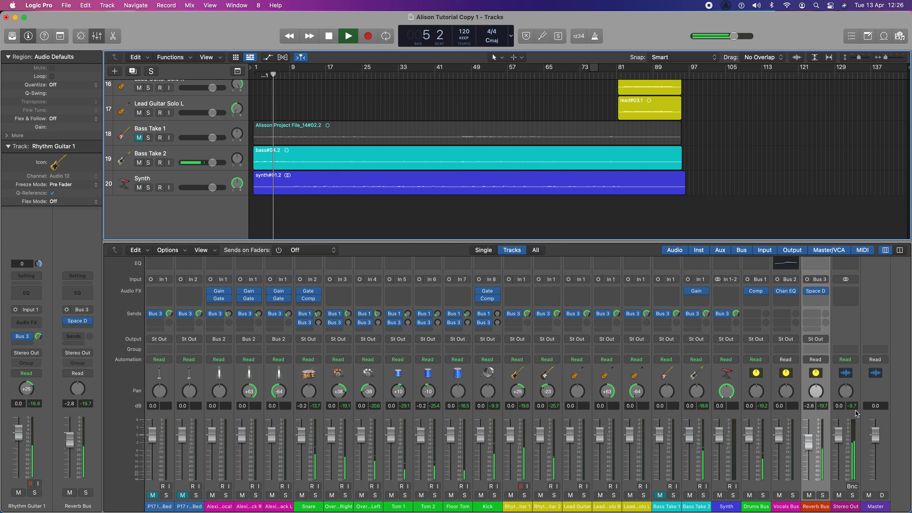
# Stop playback and return the playhead to bar 1.
pyautogui.click(347, 35)
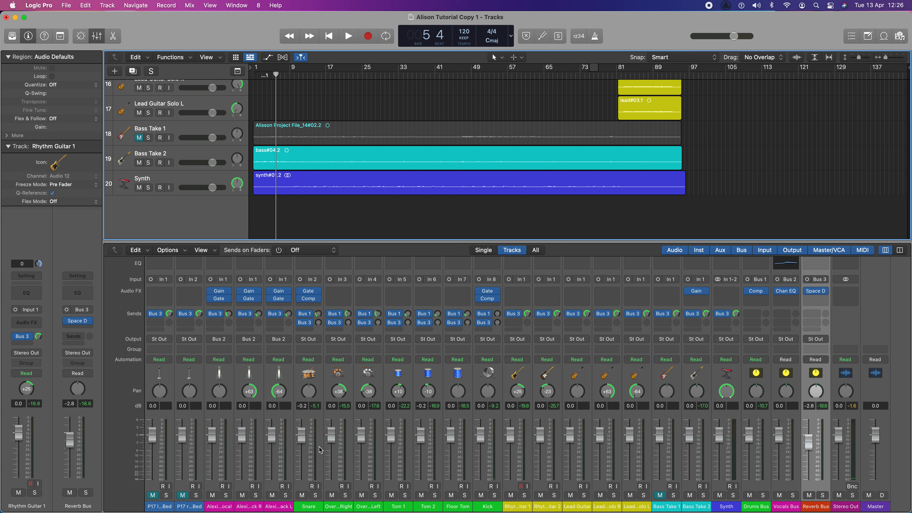
pyautogui.moveTo(303, 439)
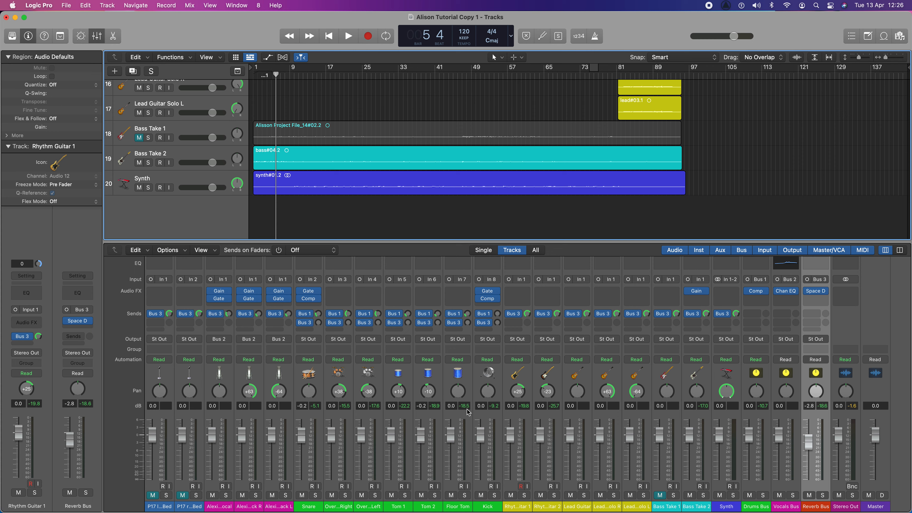
pyautogui.moveTo(468, 405)
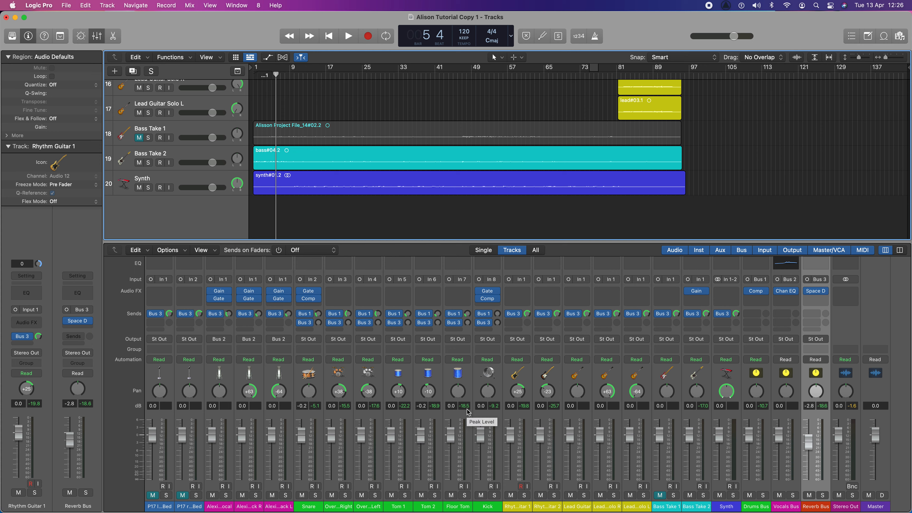
pyautogui.moveTo(345, 206)
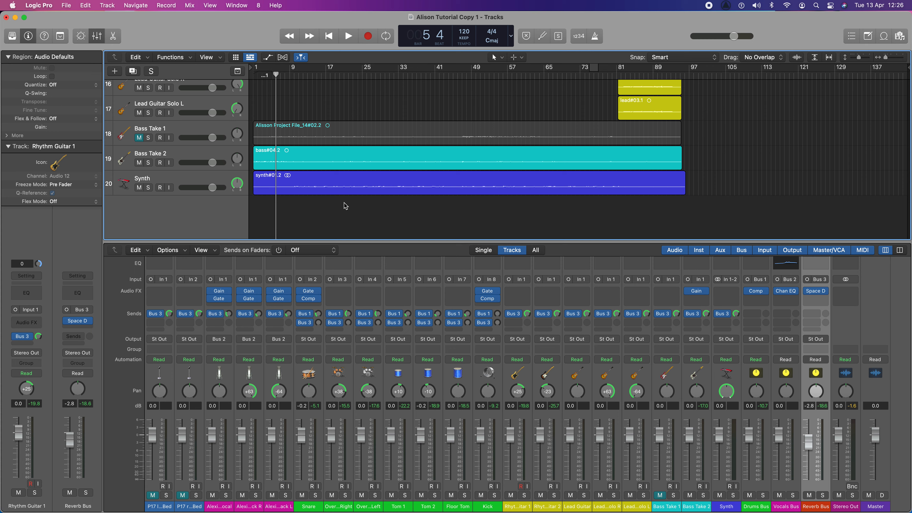
pyautogui.click(328, 35)
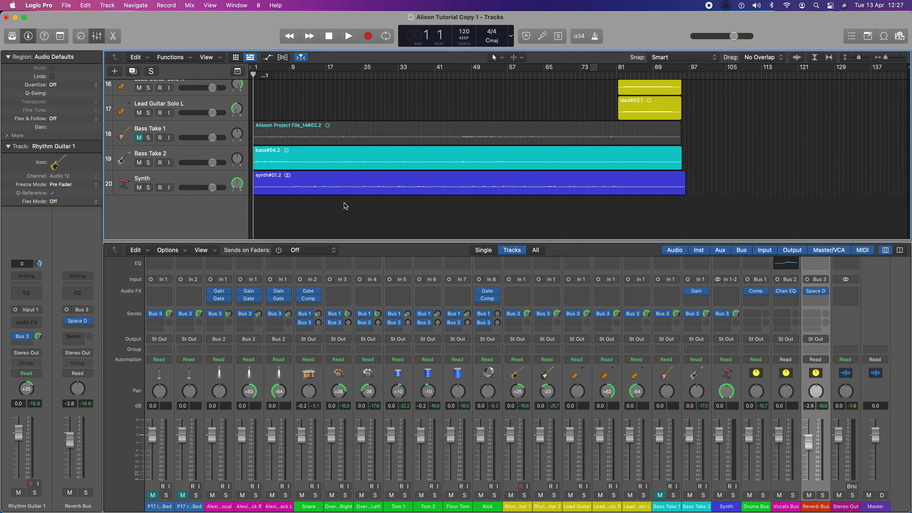
# Enlarge track heights, scroll to Bass Take 2, audition bars 25–28, then hide the Mixer.
pyautogui.click(348, 36)
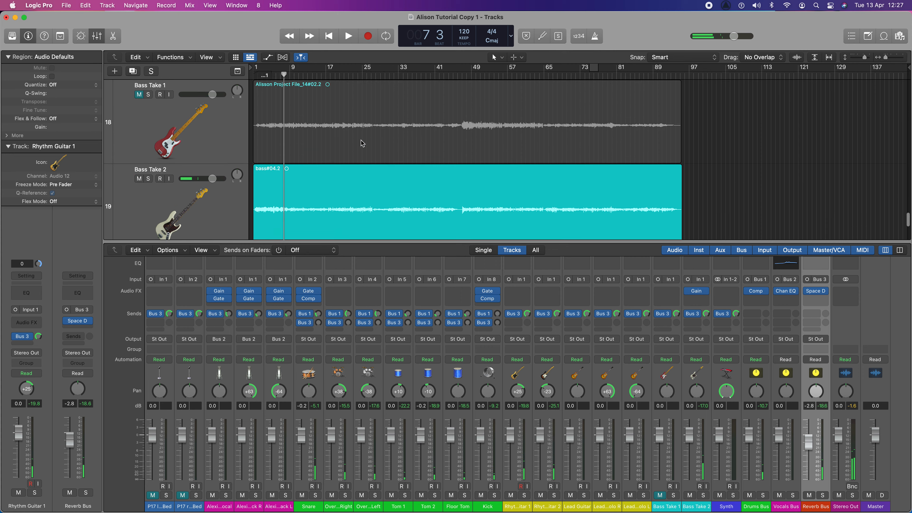
pyautogui.scroll(-3)
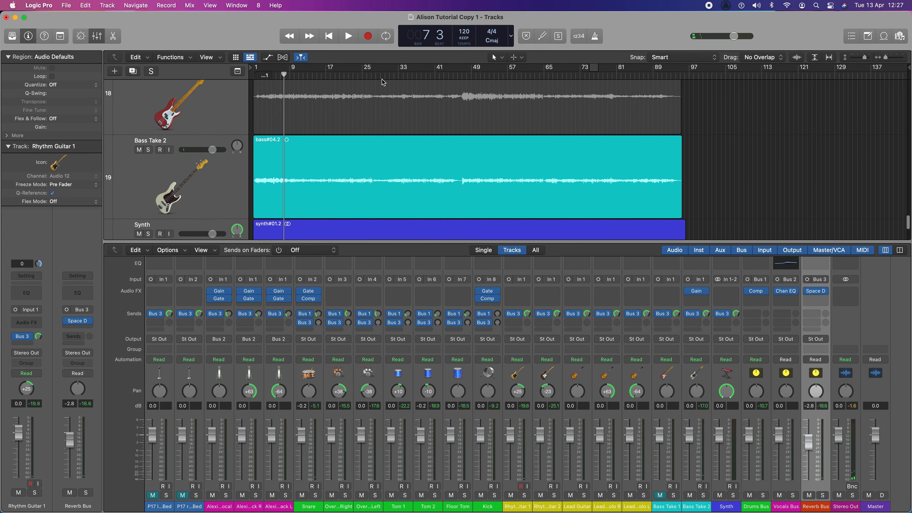
pyautogui.click(348, 36)
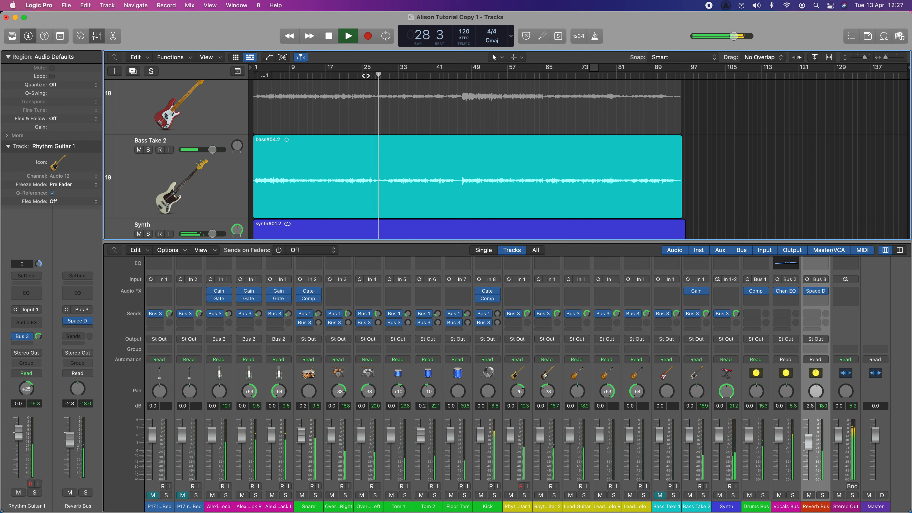
pyautogui.click(329, 36)
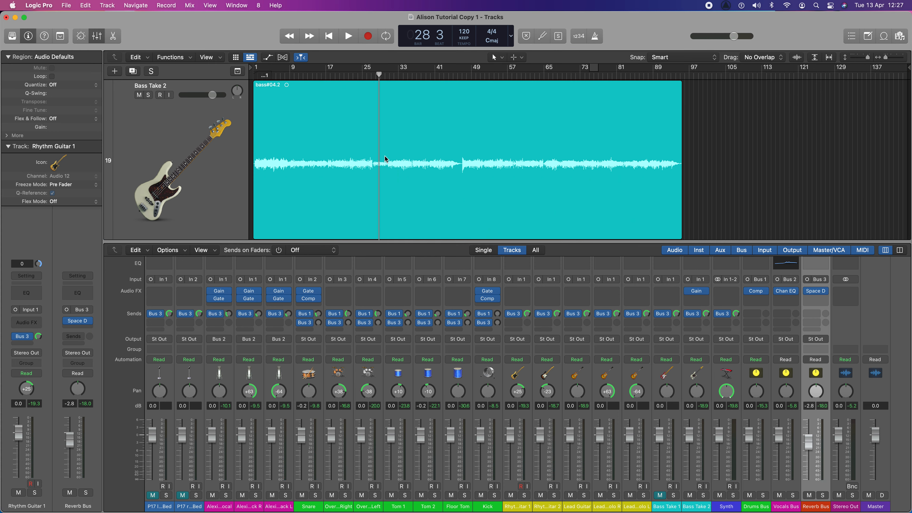
pyautogui.click(372, 75)
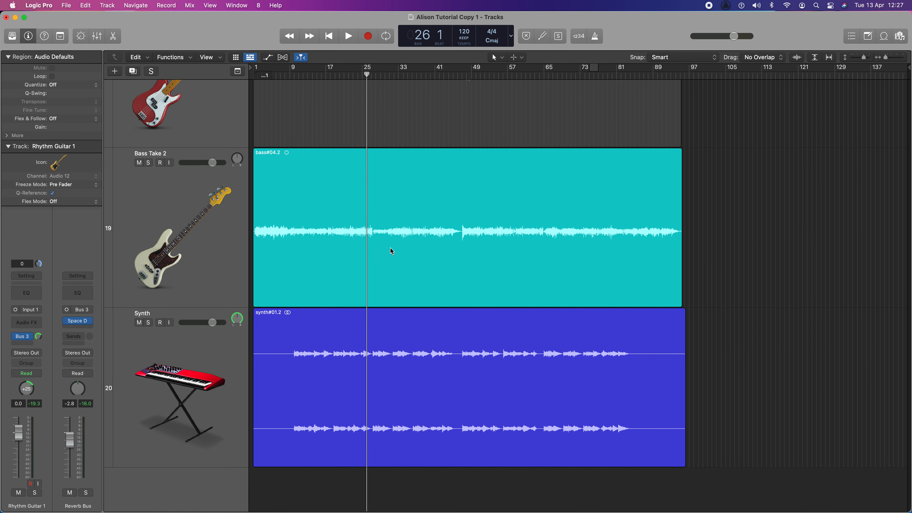
pyautogui.moveTo(830, 56)
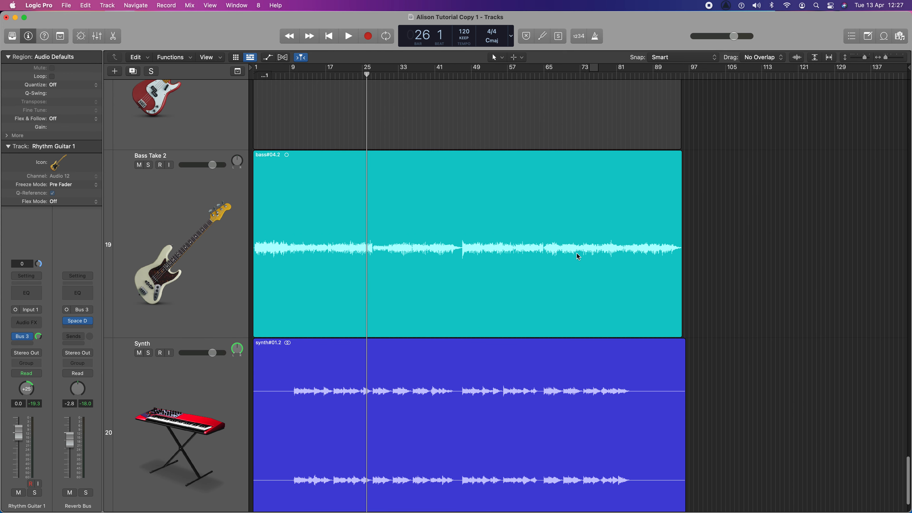
pyautogui.moveTo(427, 280)
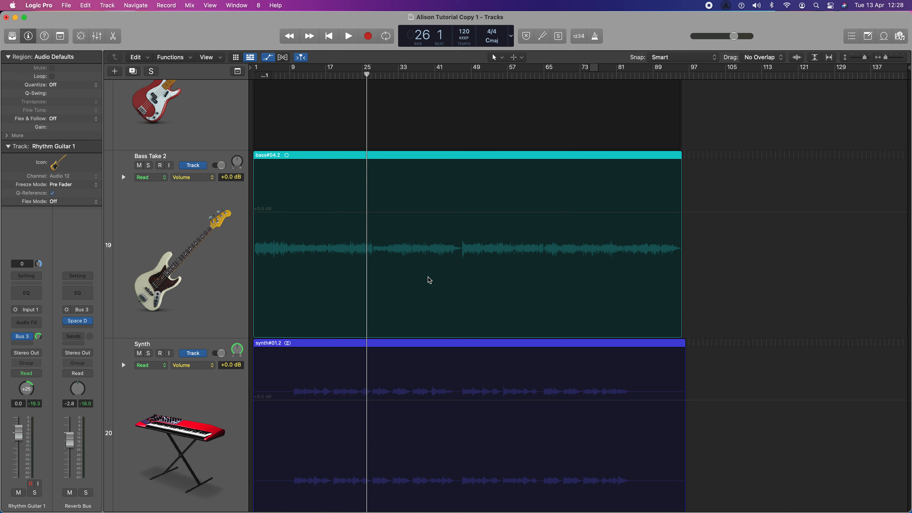
pyautogui.moveTo(216, 182)
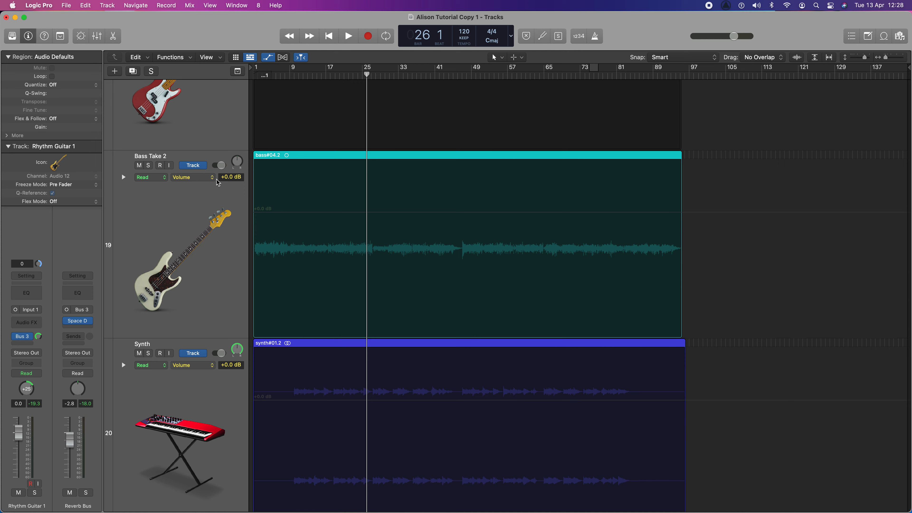
# Show the Volume automation lane for Bass Take 2 from the parameter pop-up.
pyautogui.click(190, 177)
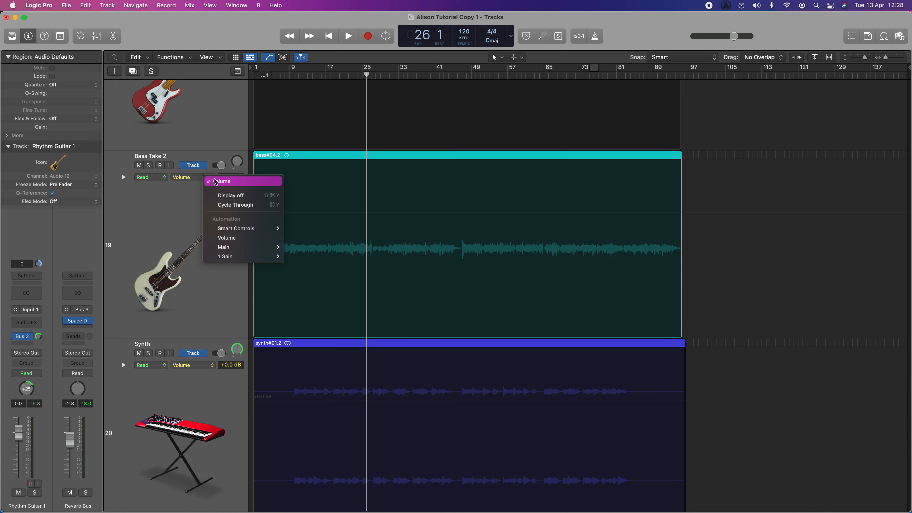
pyautogui.click(223, 181)
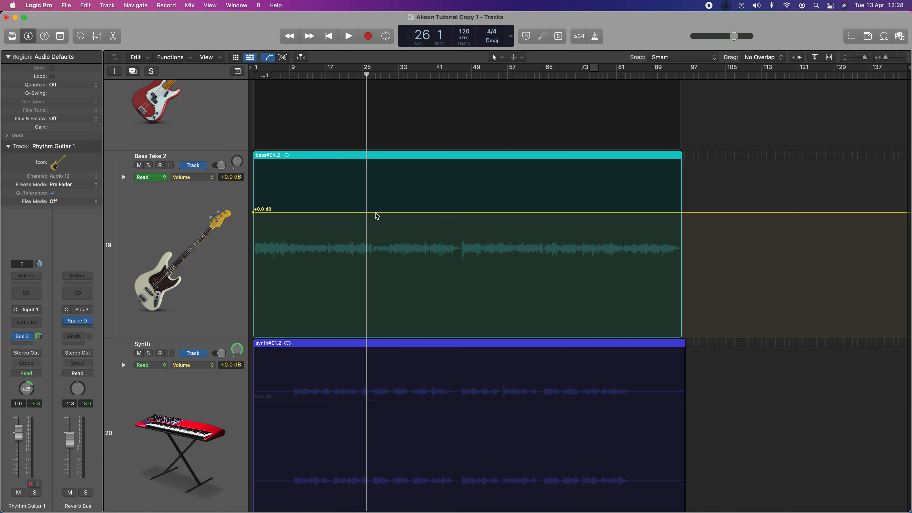
pyautogui.moveTo(373, 217)
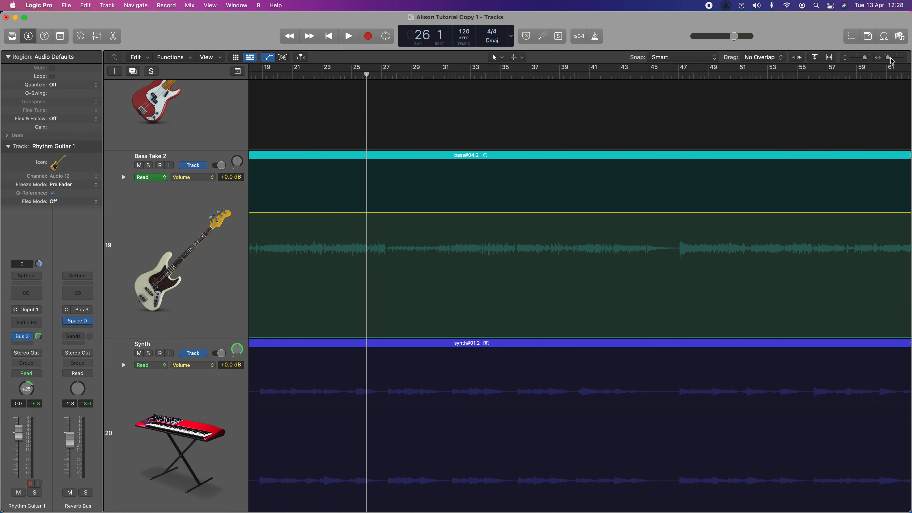
pyautogui.moveTo(388, 218)
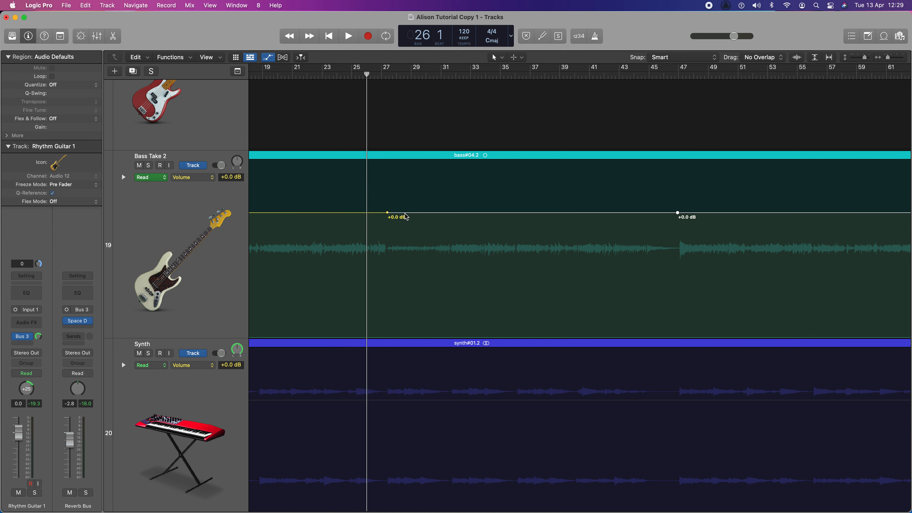
pyautogui.moveTo(403, 217)
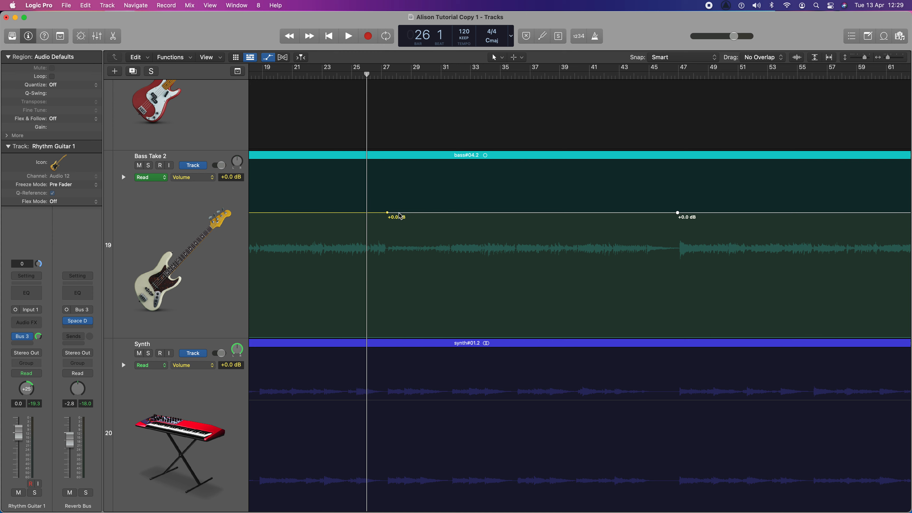
# Raise the chorus start automation point near bar 27 to +2.0 dB.
pyautogui.moveTo(388, 212); pyautogui.dragTo(399, 210)
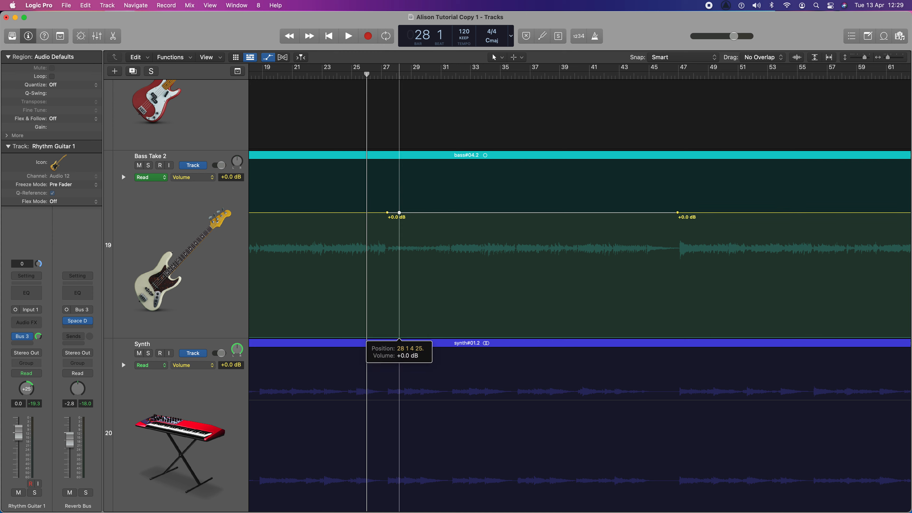
pyautogui.moveTo(399, 213); pyautogui.dragTo(389, 202)
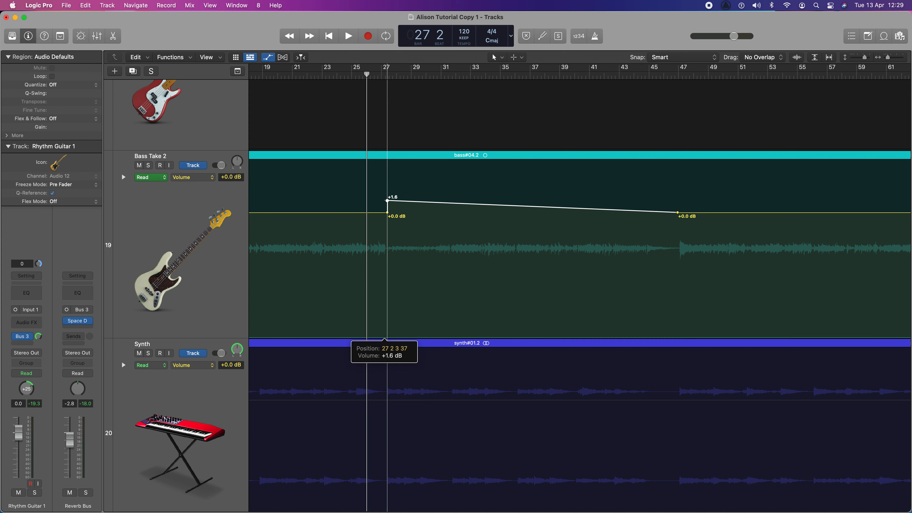
pyautogui.moveTo(388, 201); pyautogui.dragTo(388, 197)
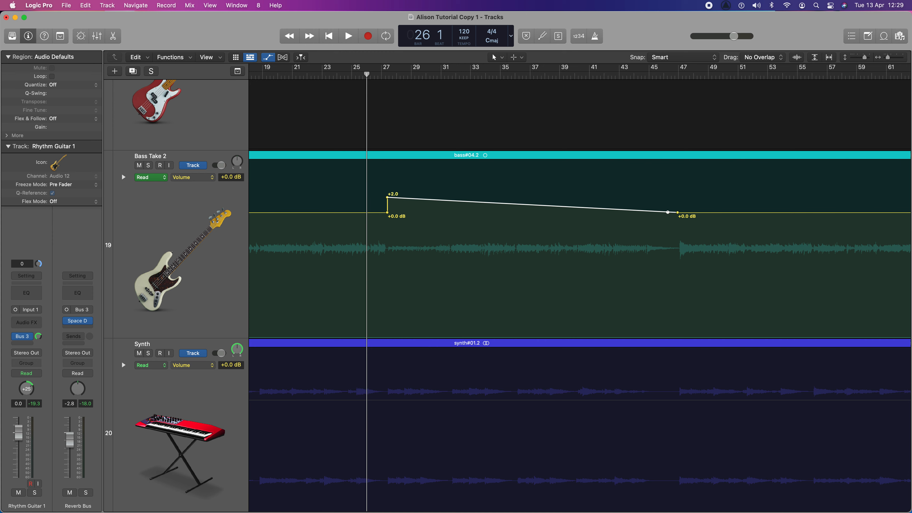
# Raise the chorus end point near bar 47 to +2.0 dB and play back the boosted chorus.
pyautogui.moveTo(667, 211); pyautogui.dragTo(678, 204)
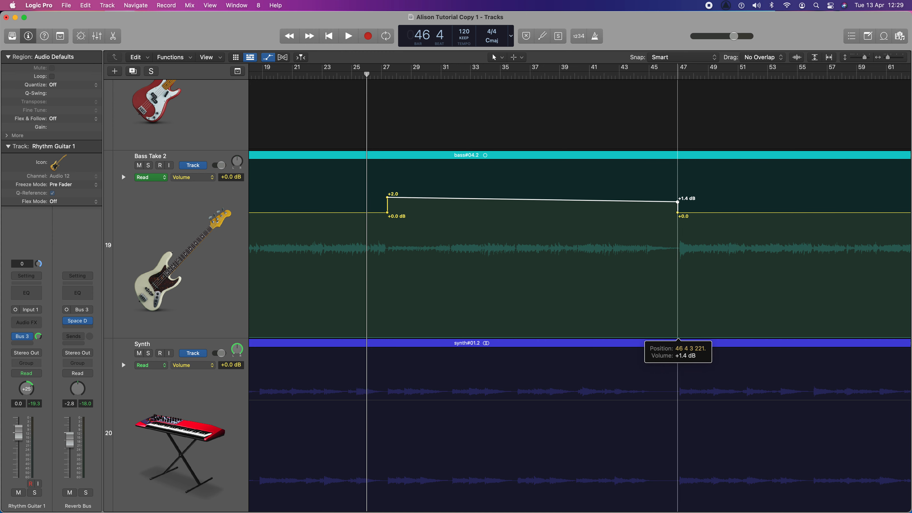
pyautogui.moveTo(677, 208); pyautogui.dragTo(676, 205)
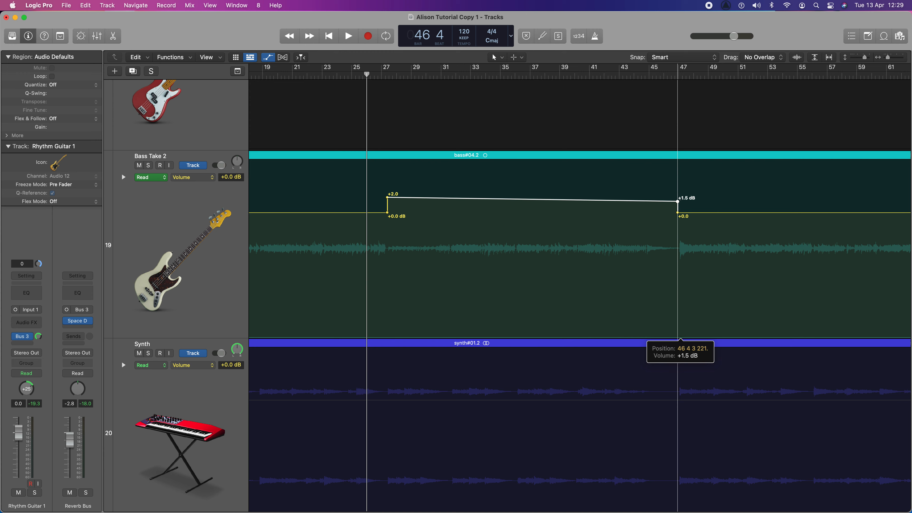
pyautogui.moveTo(678, 205); pyautogui.dragTo(678, 204)
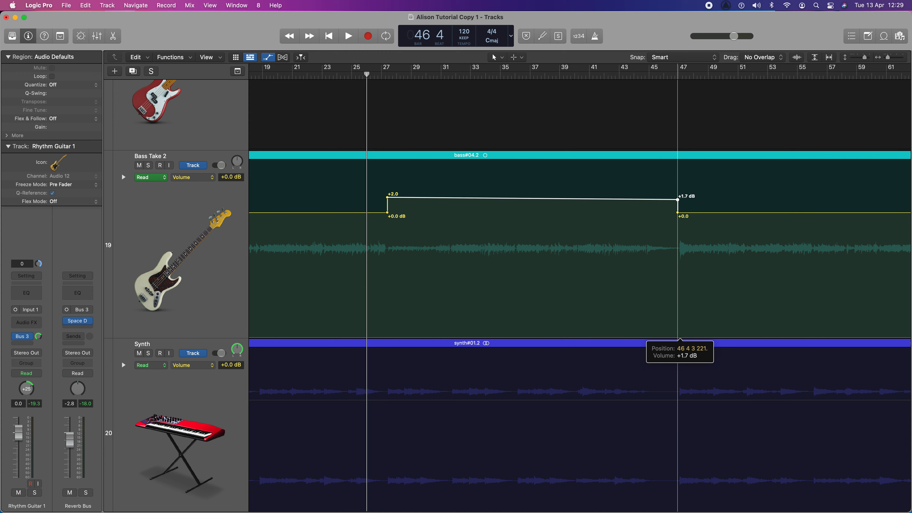
pyautogui.moveTo(676, 200); pyautogui.dragTo(677, 199)
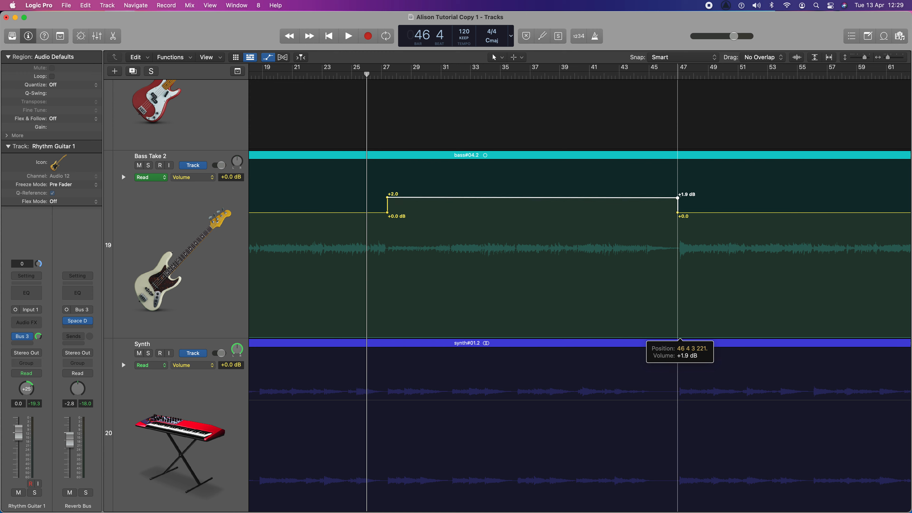
pyautogui.moveTo(676, 199); pyautogui.dragTo(677, 198)
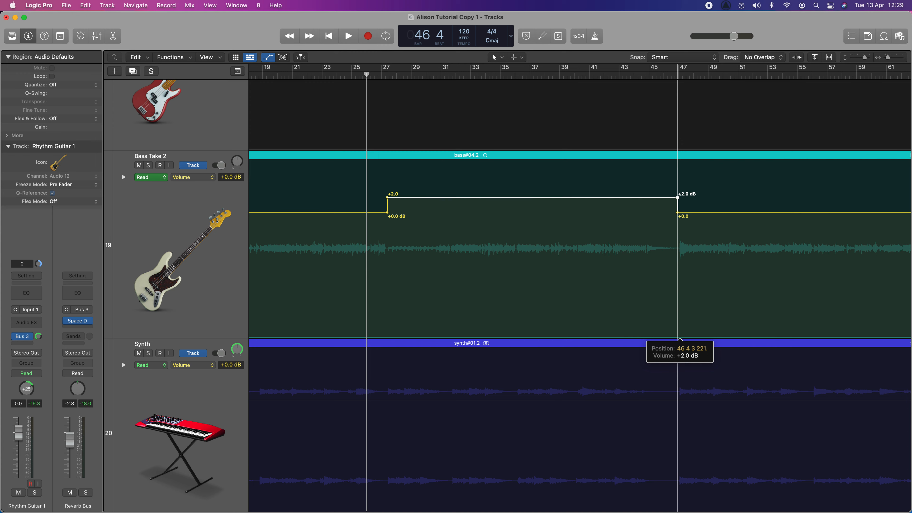
pyautogui.click(348, 36)
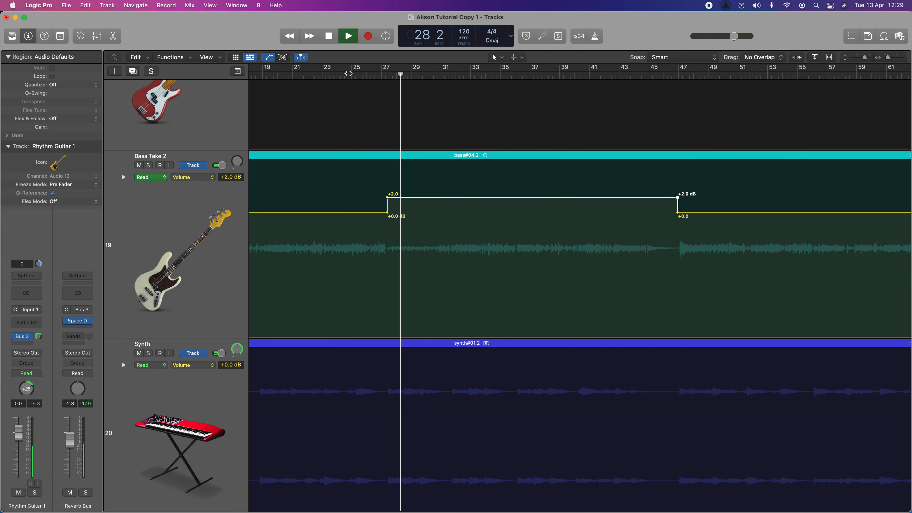
# Stop playback and lift both chorus automation points (bars 27 and 47) to +5.0 dB.
pyautogui.click(347, 36)
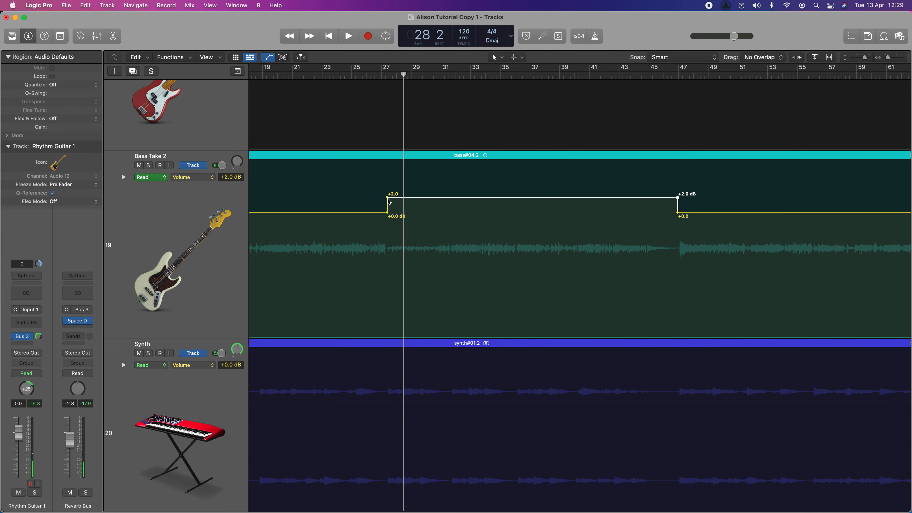
pyautogui.moveTo(386, 200); pyautogui.dragTo(387, 173)
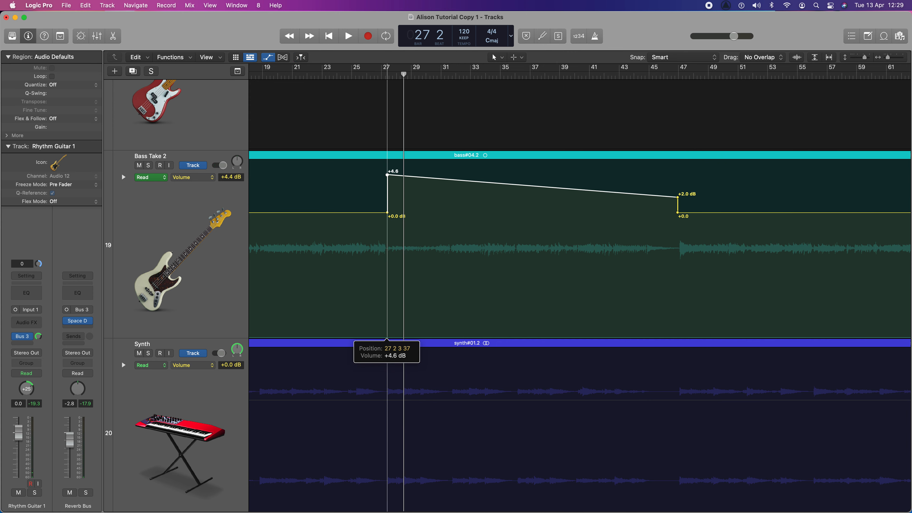
pyautogui.moveTo(386, 173); pyautogui.dragTo(386, 172)
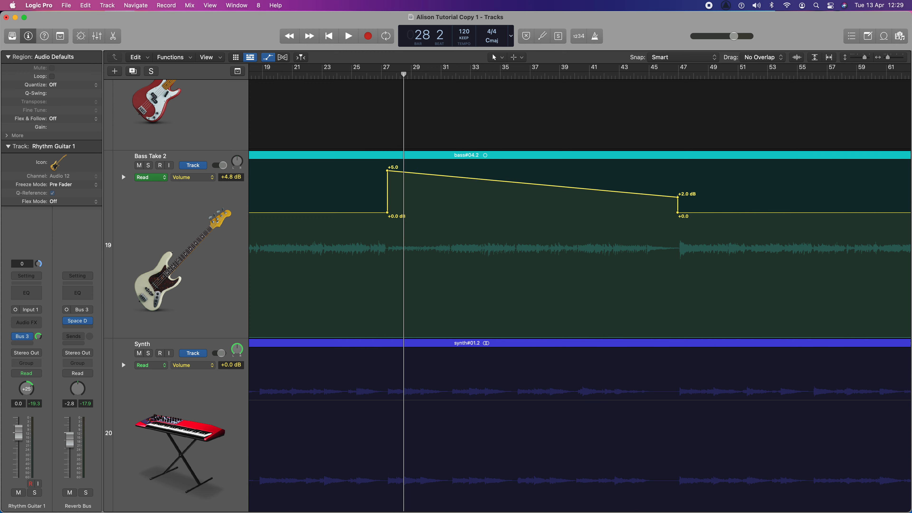
pyautogui.moveTo(676, 194); pyautogui.dragTo(677, 168)
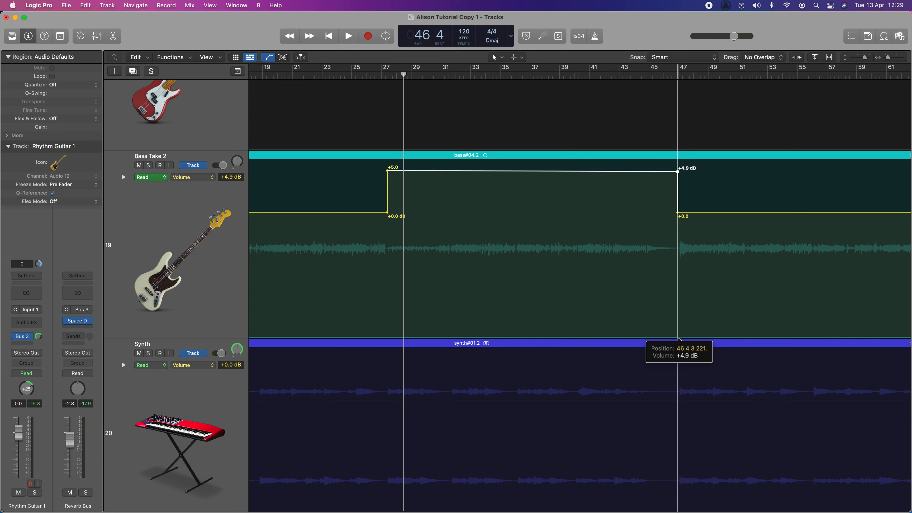
pyautogui.moveTo(678, 169); pyautogui.dragTo(678, 166)
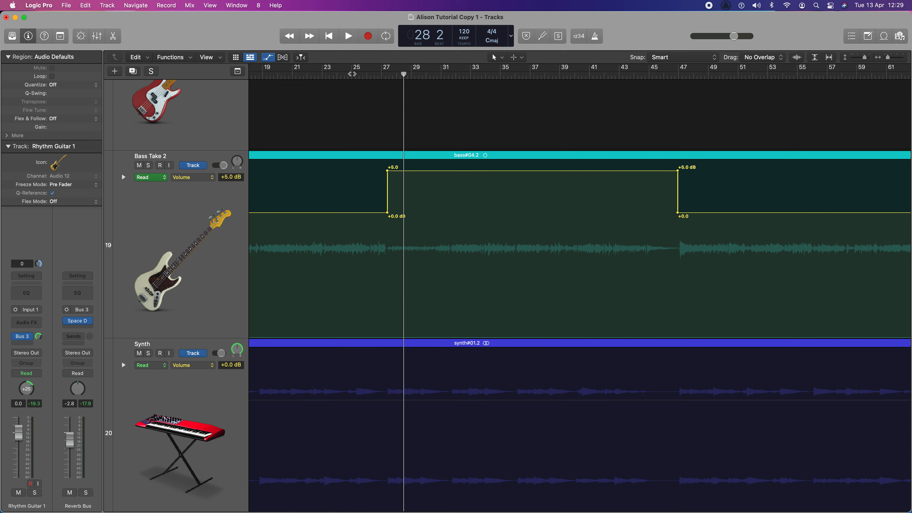
# Audition the +5 dB chorus, stop, and scroll right along the timeline past bar 60.
pyautogui.click(348, 36)
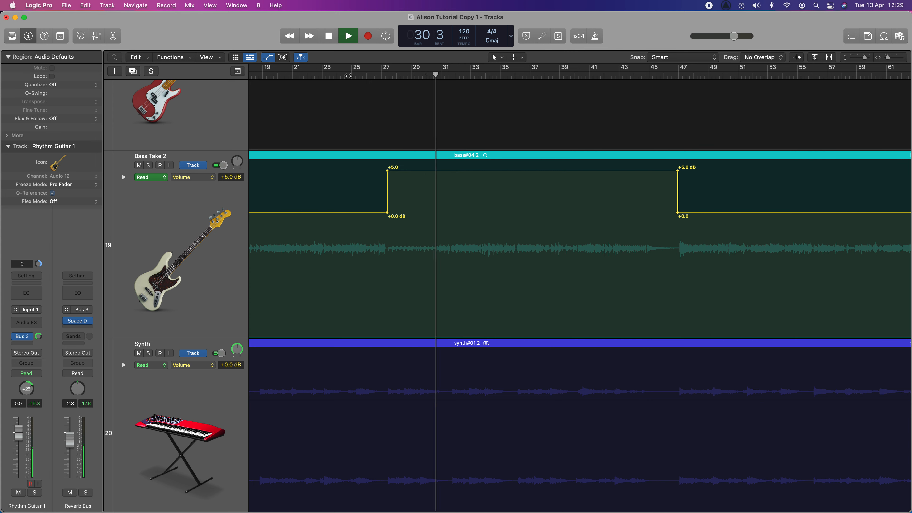
pyautogui.click(328, 35)
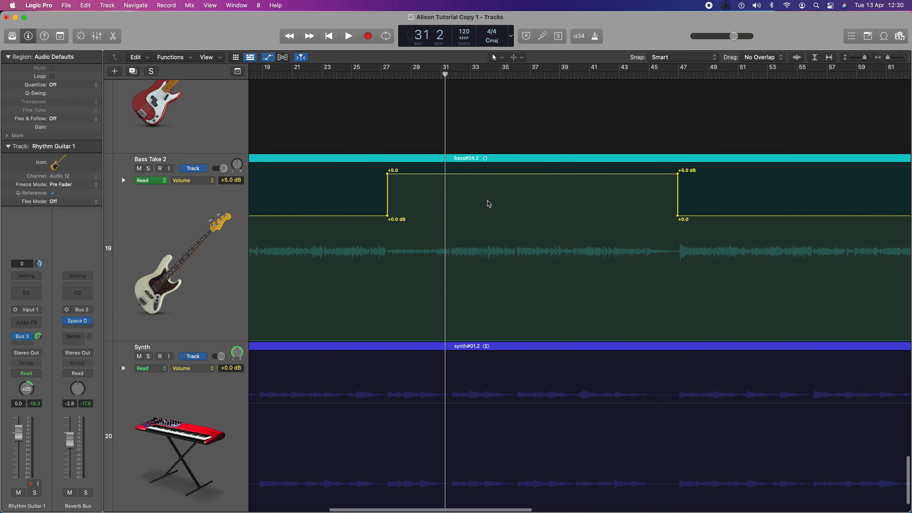
pyautogui.scroll(-3)
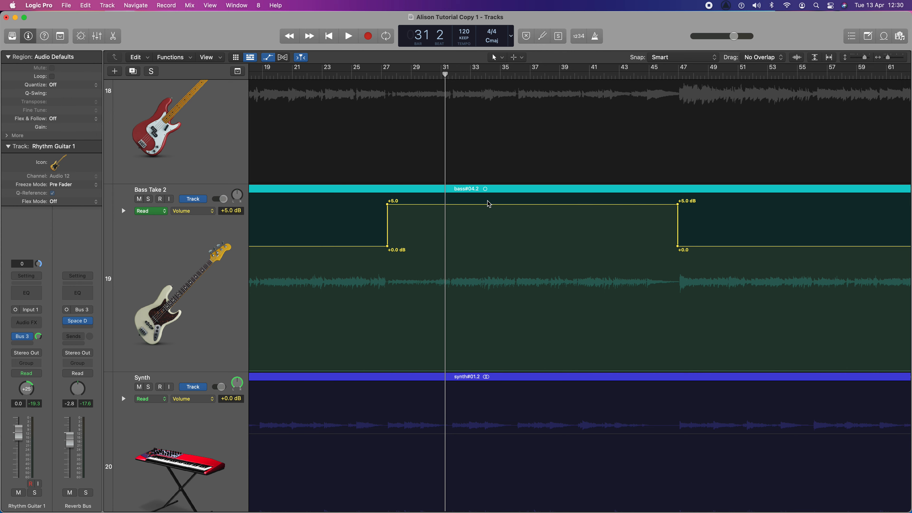
pyautogui.hscroll(3)
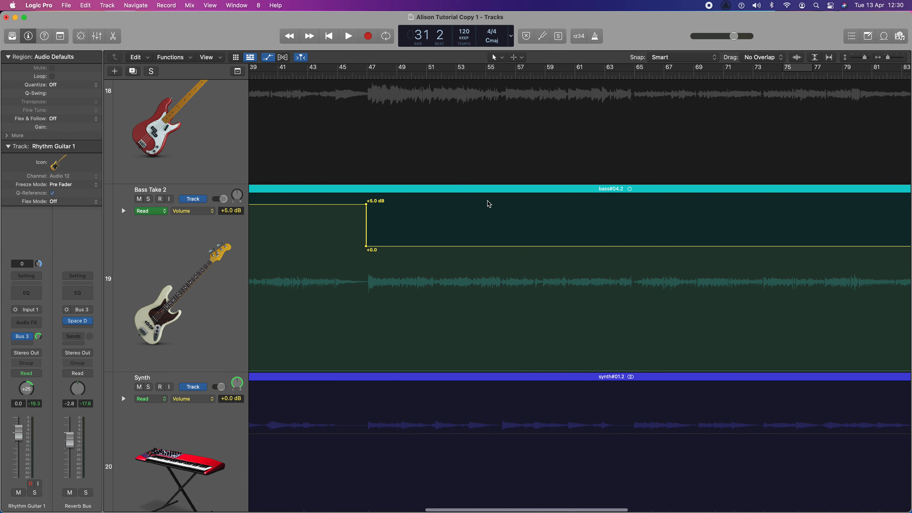
pyautogui.hscroll(3)
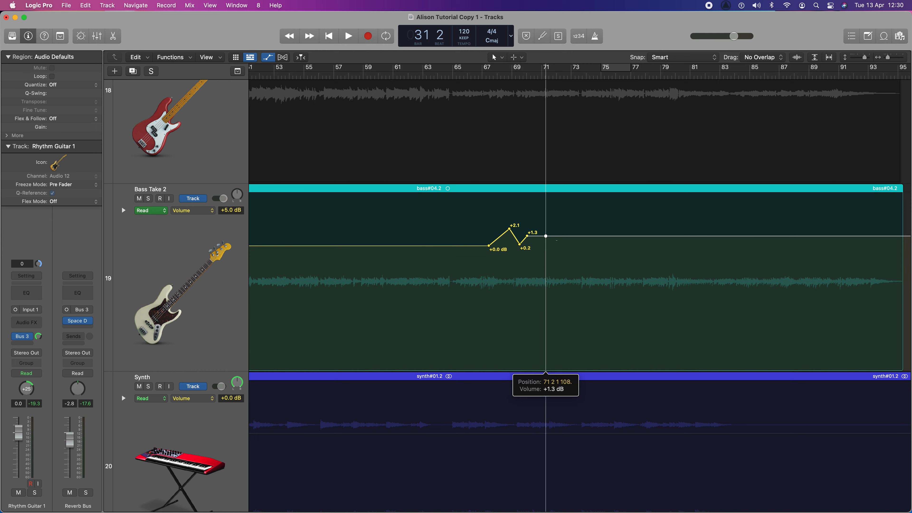
# Draw a wavering volume curve on Bass Take 2 around bar 67, dipping to -0.8 dB and rising to +1.4 dB.
pyautogui.moveTo(545, 236); pyautogui.dragTo(575, 252)
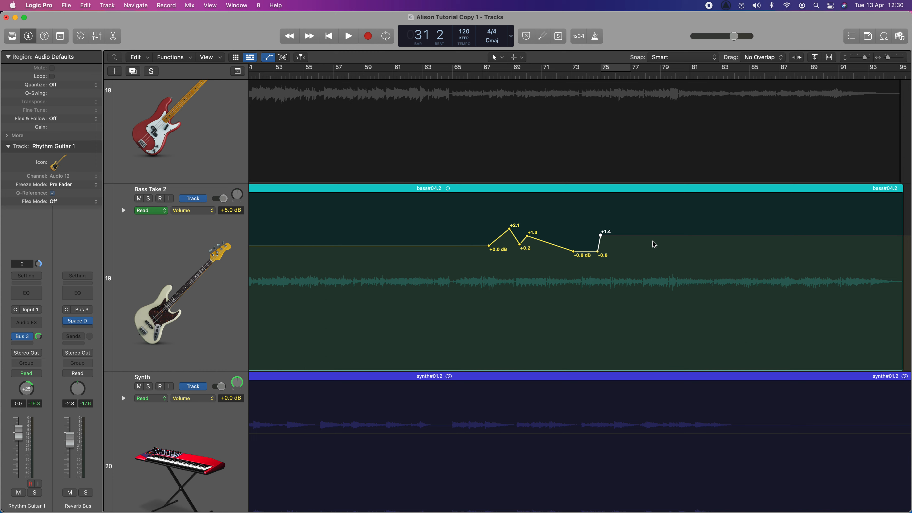
pyautogui.moveTo(495, 254)
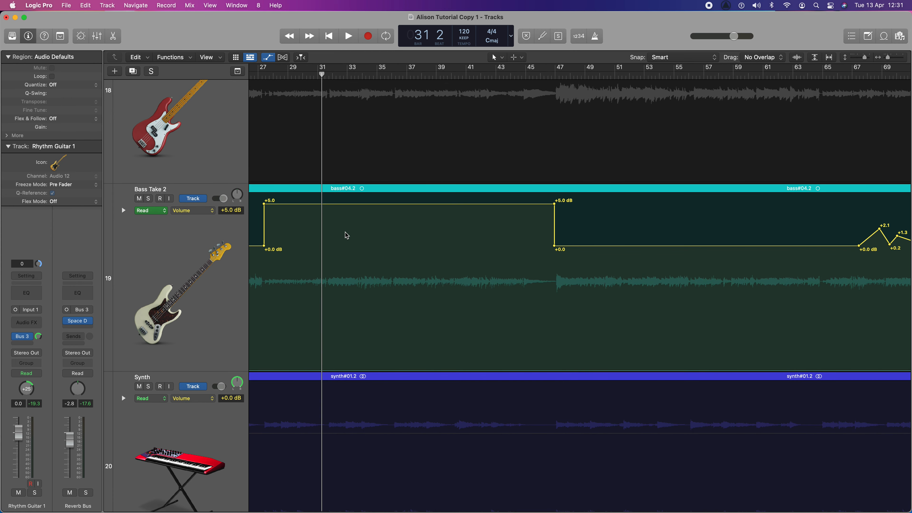
pyautogui.moveTo(560, 267)
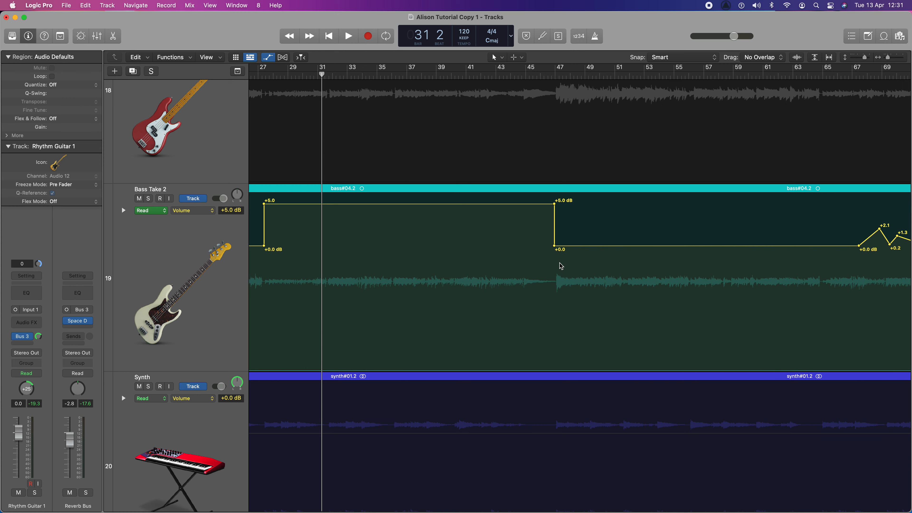
pyautogui.hscroll(3)
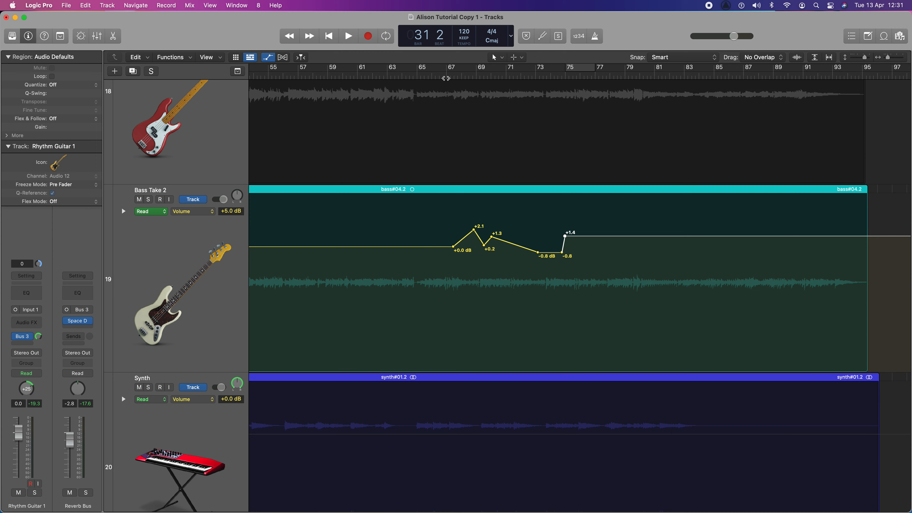
pyautogui.click(347, 36)
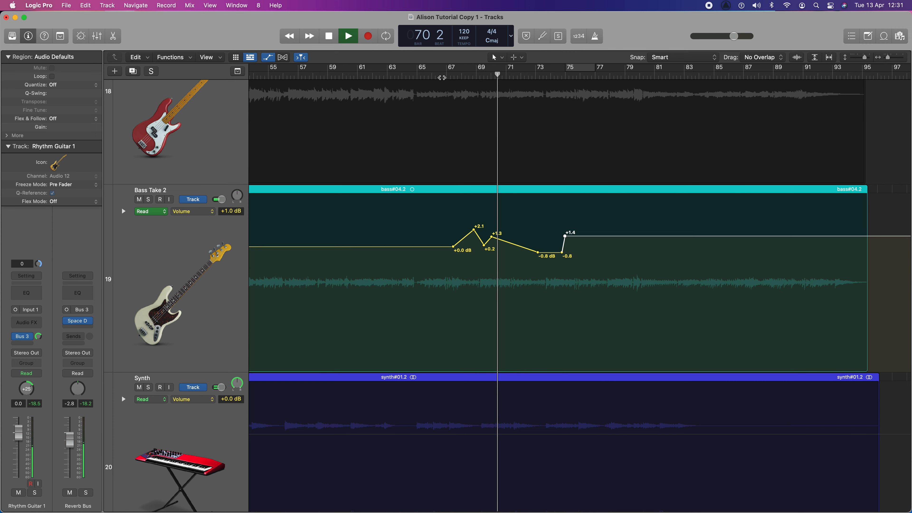
pyautogui.click(348, 36)
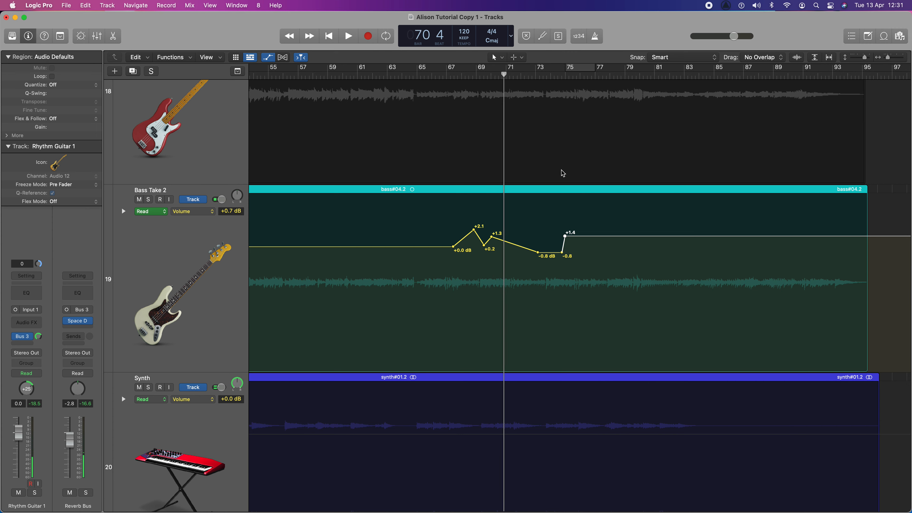
pyautogui.moveTo(492, 213)
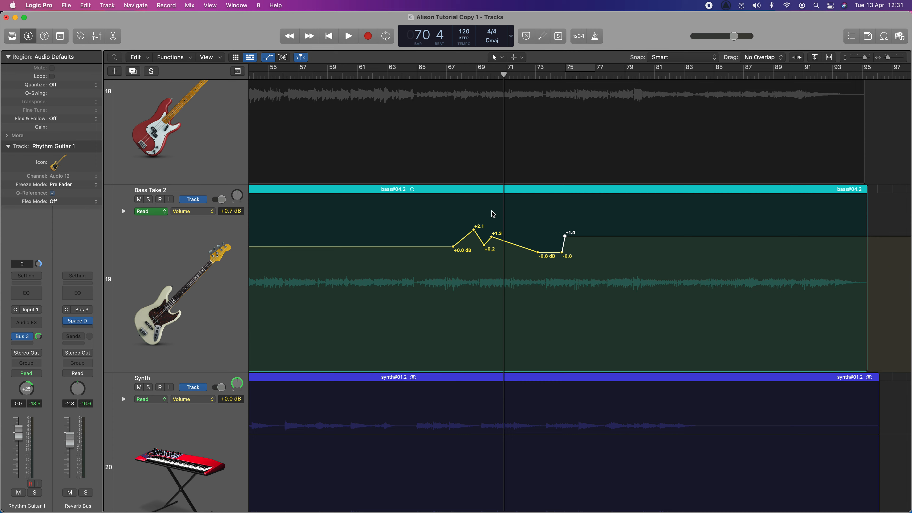
pyautogui.hscroll(-3)
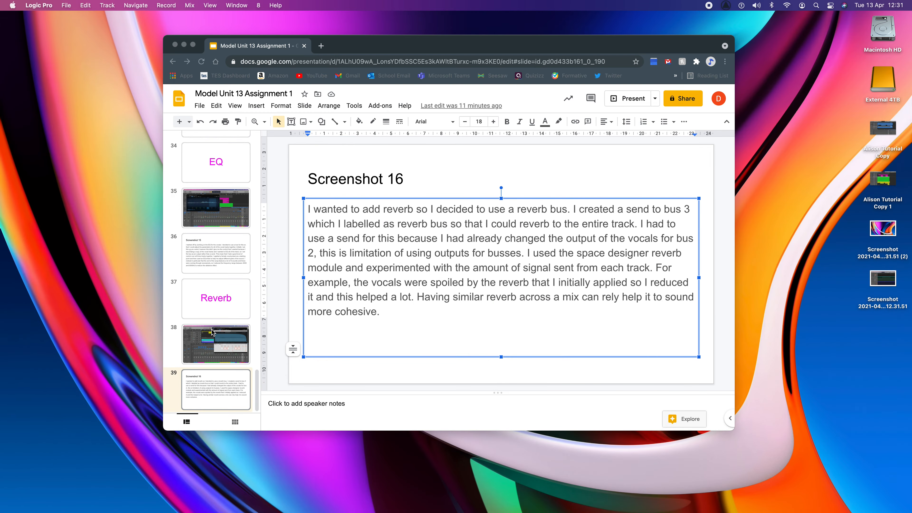
# Duplicate the three Reverb slides as slides 40–42 and begin retitling slide 40 'Volume Automation'.
pyautogui.click(216, 299)
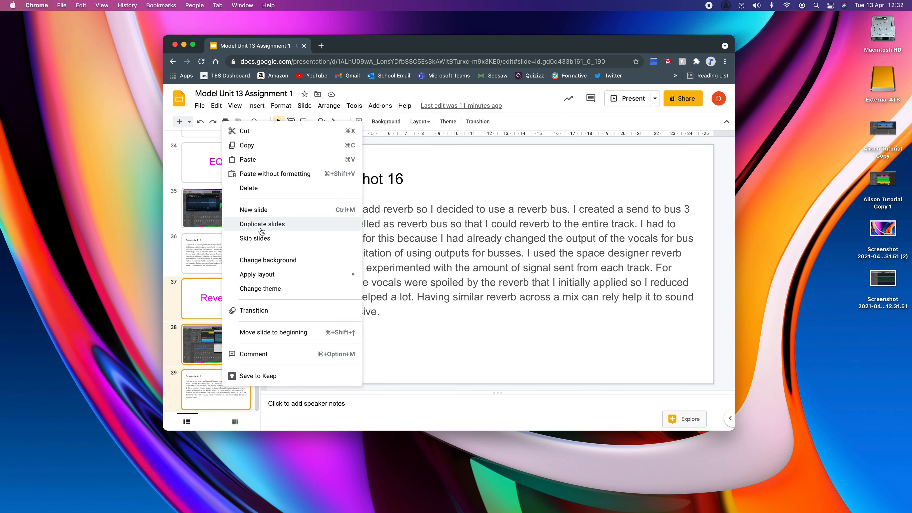
pyautogui.click(261, 224)
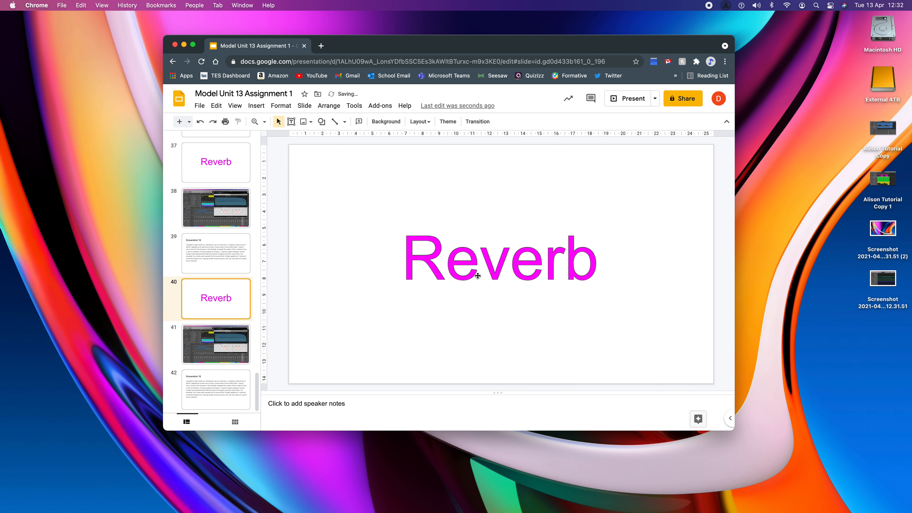
pyautogui.write('Volume Automation')
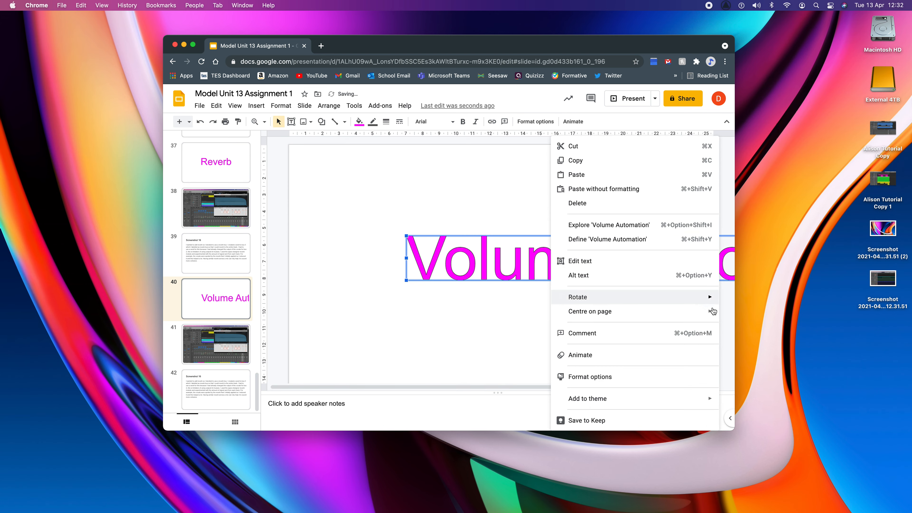
# Centre the Volume Automation title horizontally on slide 40, checking the screenshot slide in between.
pyautogui.click(589, 311)
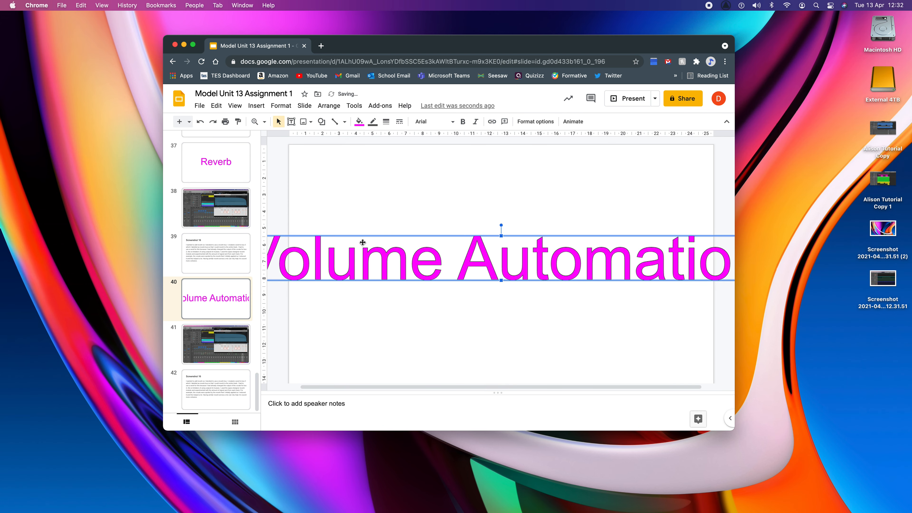
pyautogui.click(215, 254)
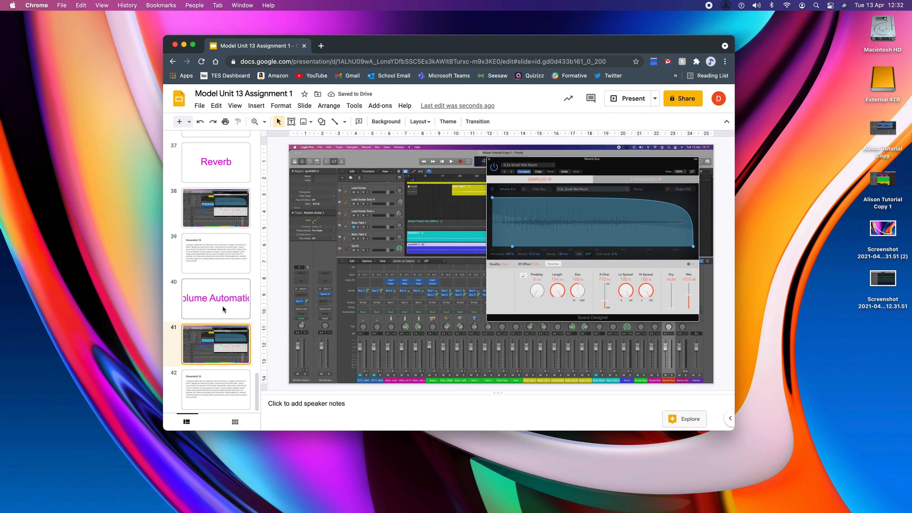
pyautogui.click(216, 253)
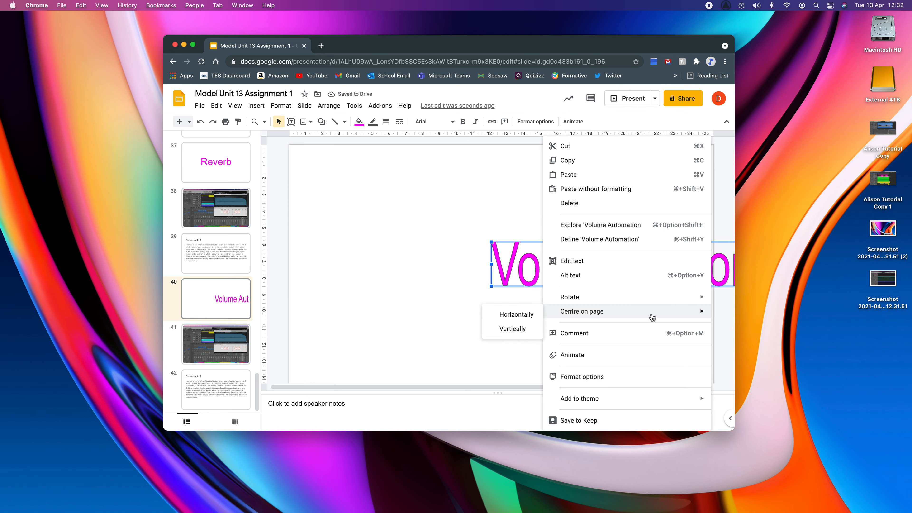
pyautogui.click(516, 314)
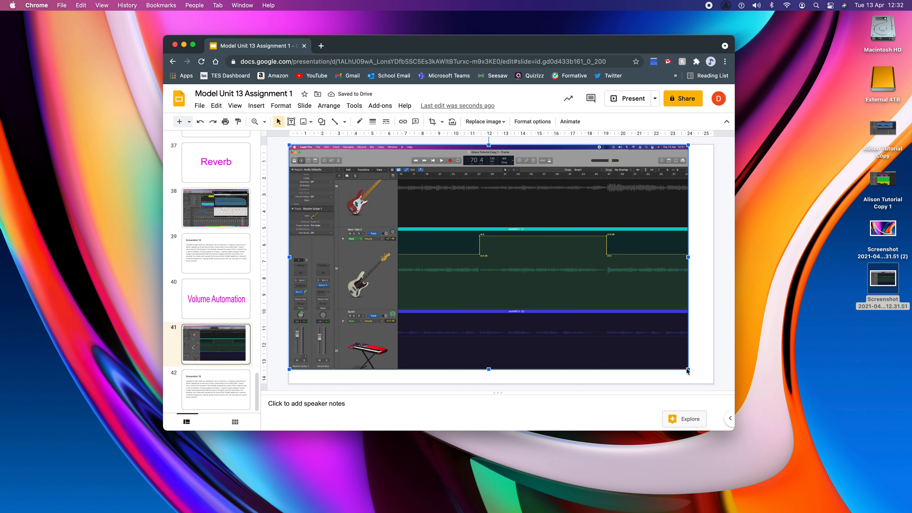
# Enlarge the Logic Pro screenshot on slide 41 by its corner handle.
pyautogui.moveTo(687, 370); pyautogui.dragTo(709, 383)
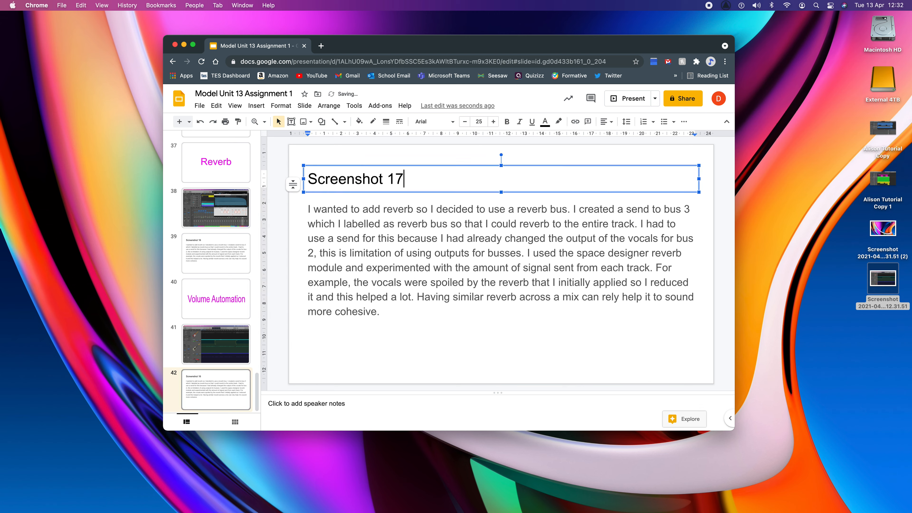
# Replace the reverb paragraph with text explaining the bass was quieter in the chorus and a gain plugin made verses too loud.
pyautogui.tripleClick(494, 260)
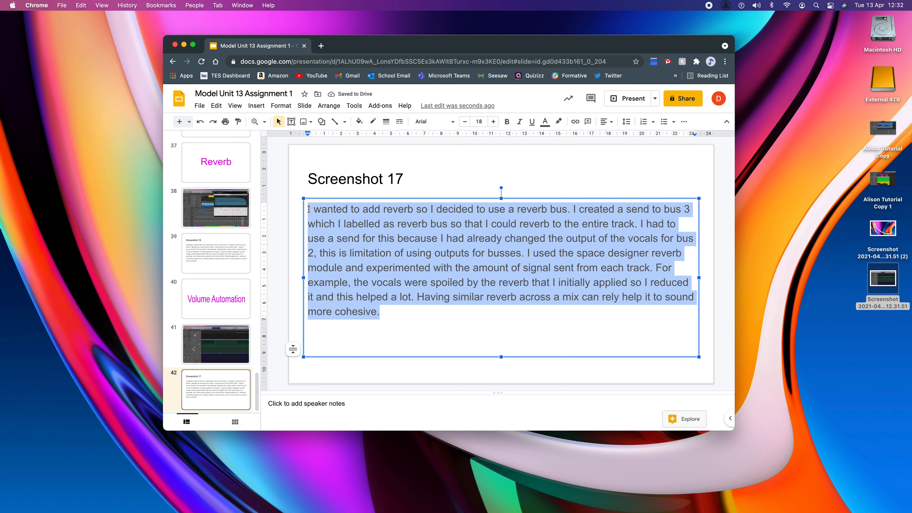
pyautogui.write('I had')
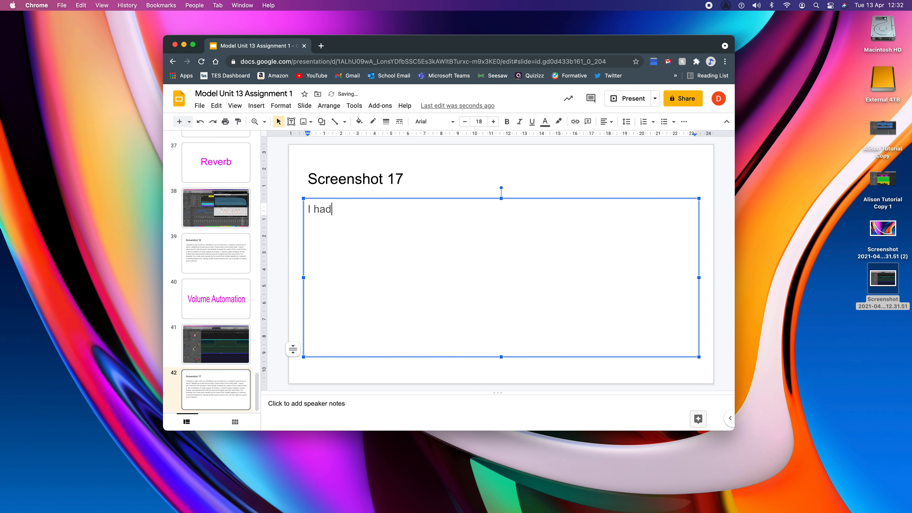
pyautogui.write('already noticed')
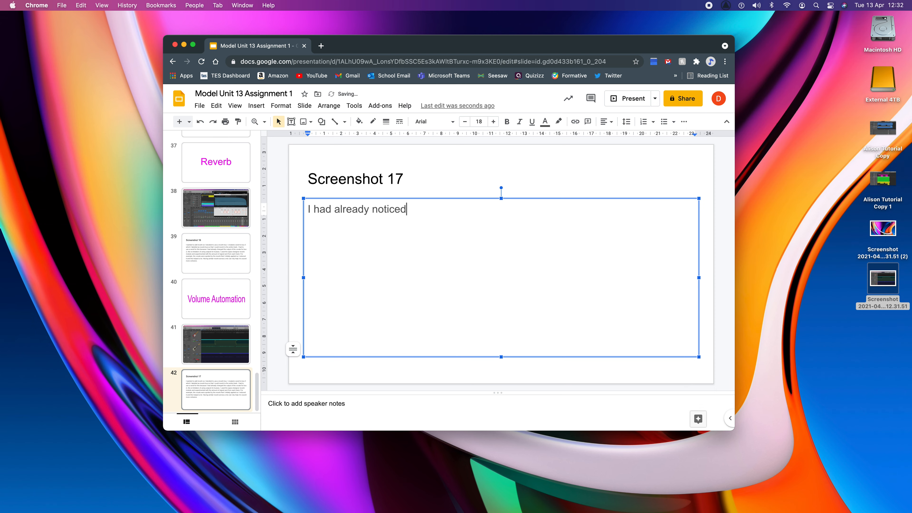
pyautogui.write('that the bas')
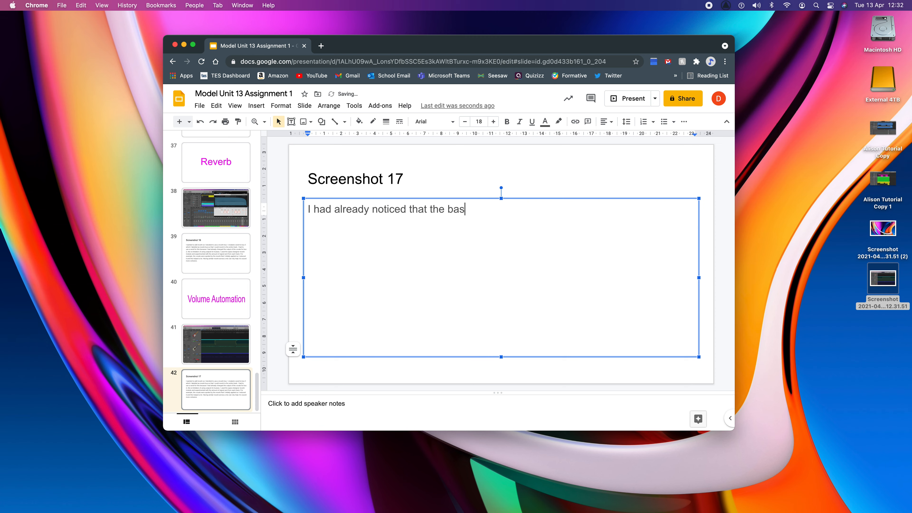
pyautogui.write('s was louder in')
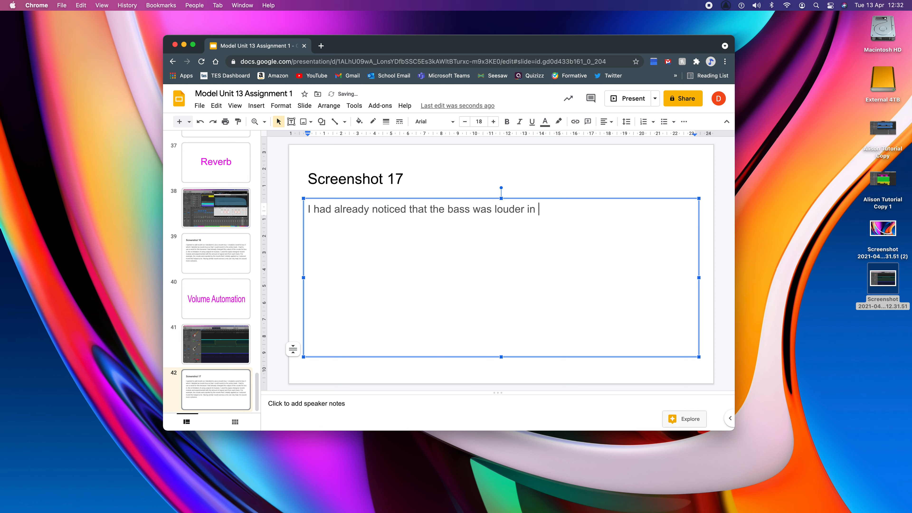
pyautogui.write('the verses than')
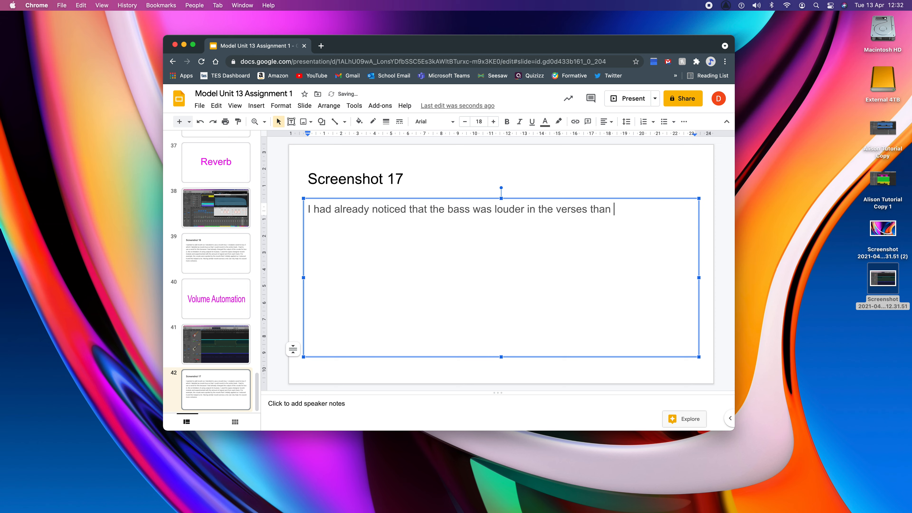
pyautogui.write('it was in')
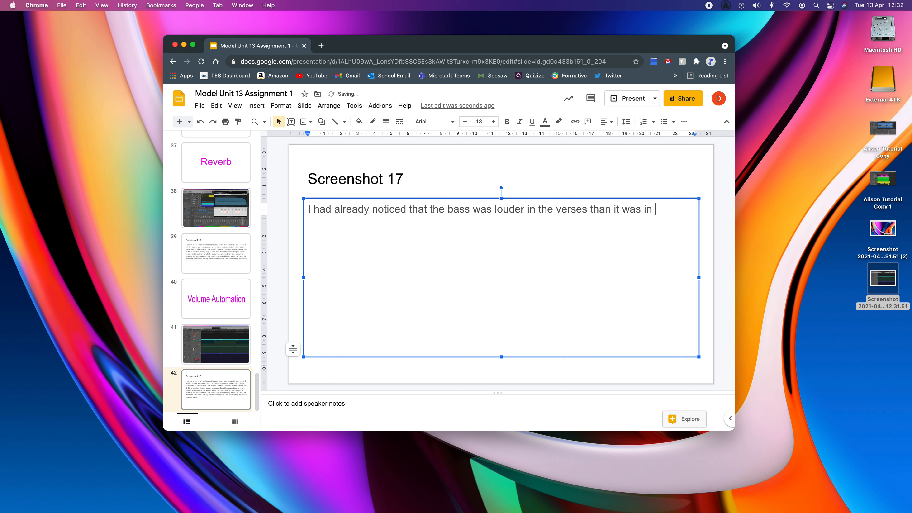
pyautogui.write('chorus. This')
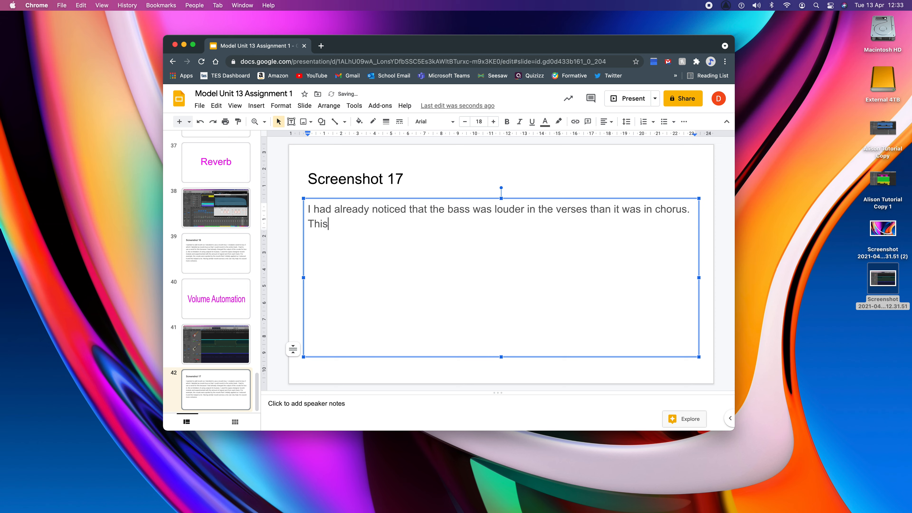
pyautogui.write('seemed o')
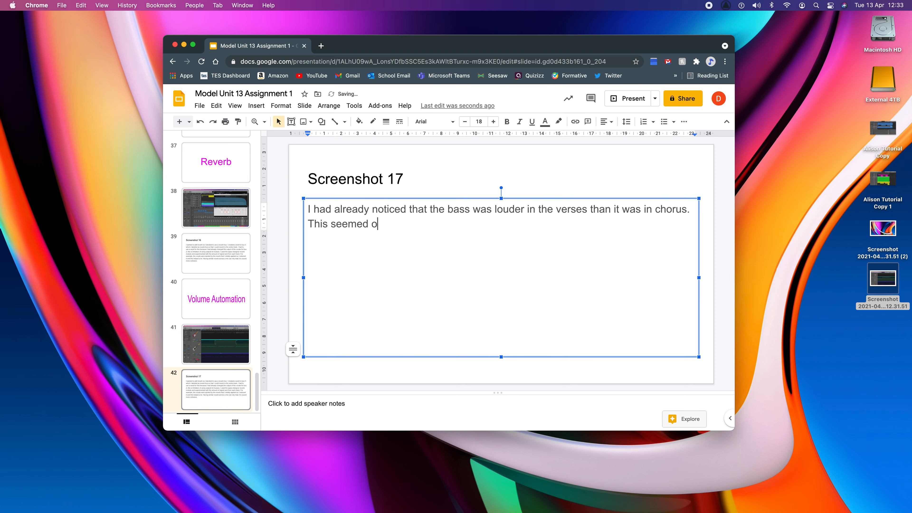
pyautogui.write('dd, unt')
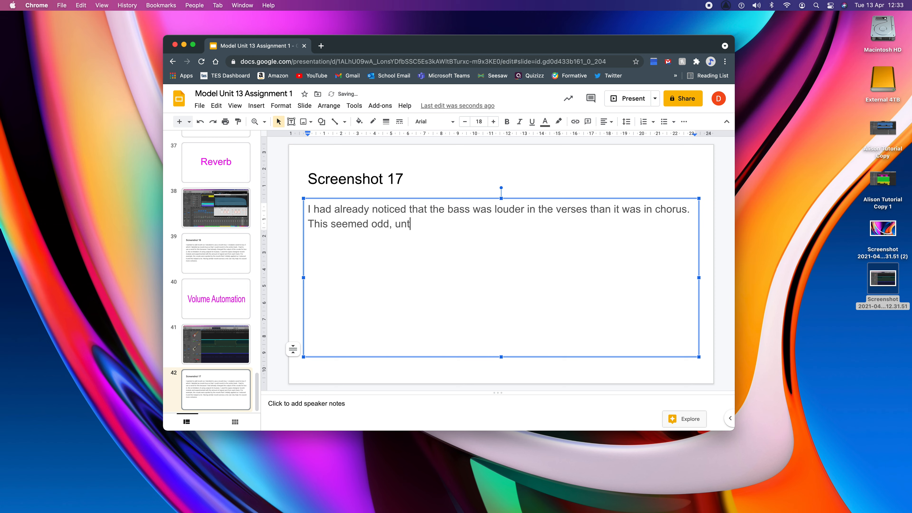
pyautogui.write('il I remembe')
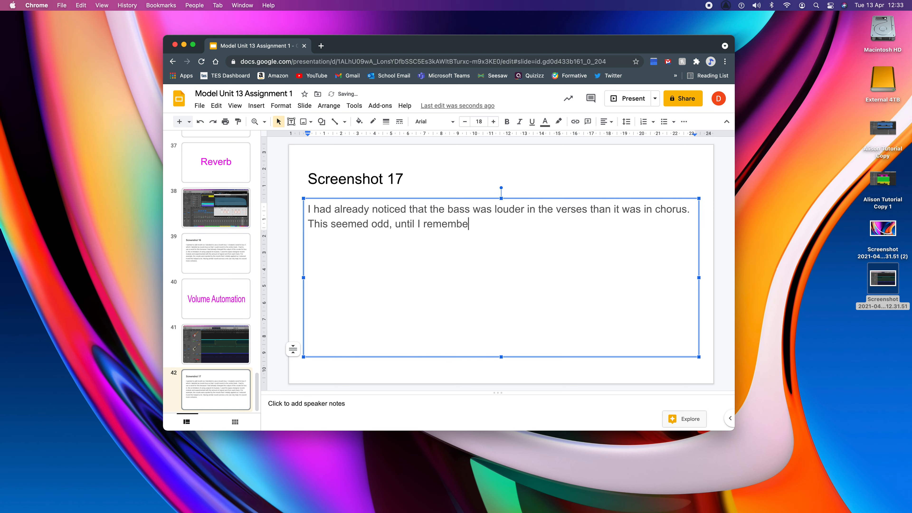
pyautogui.write('red t')
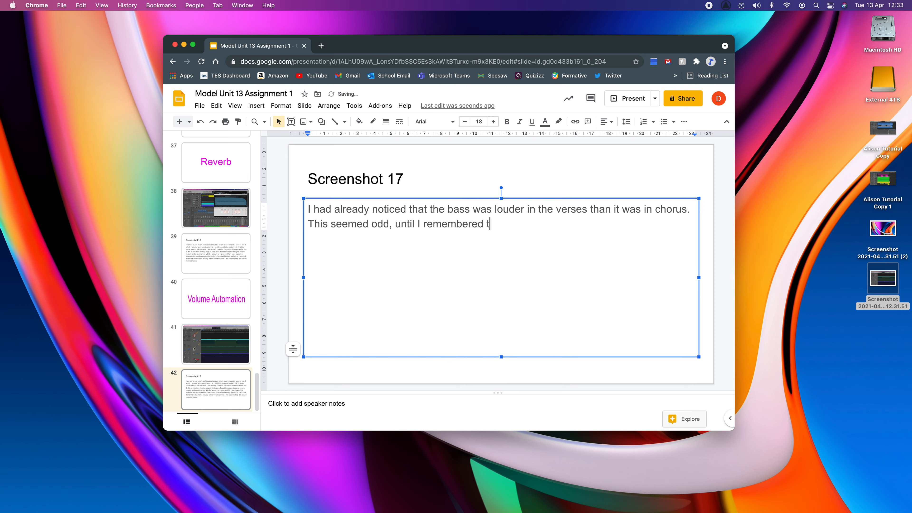
pyautogui.write('h')
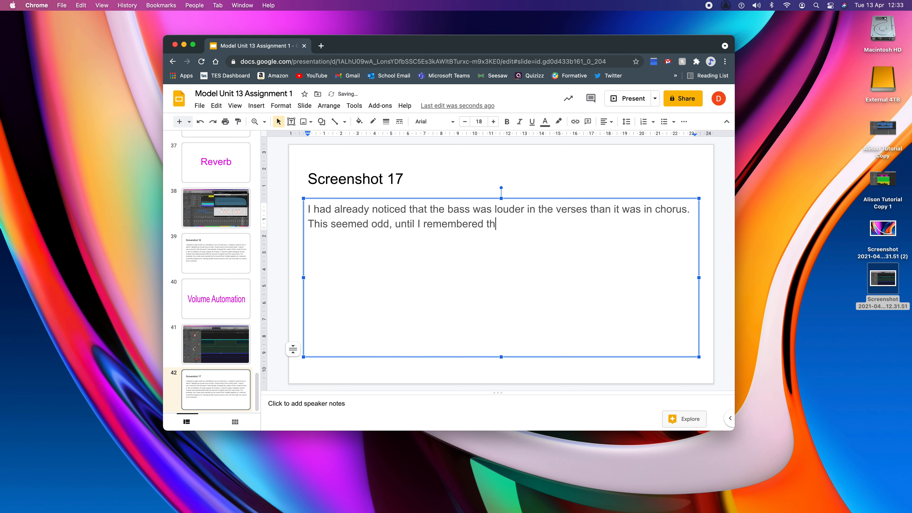
pyautogui.write('at when we wer')
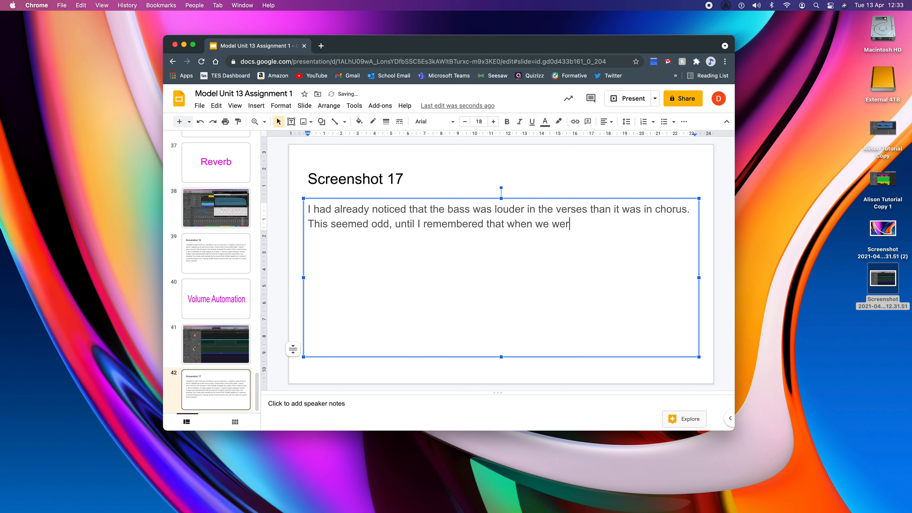
pyautogui.write('e recording w')
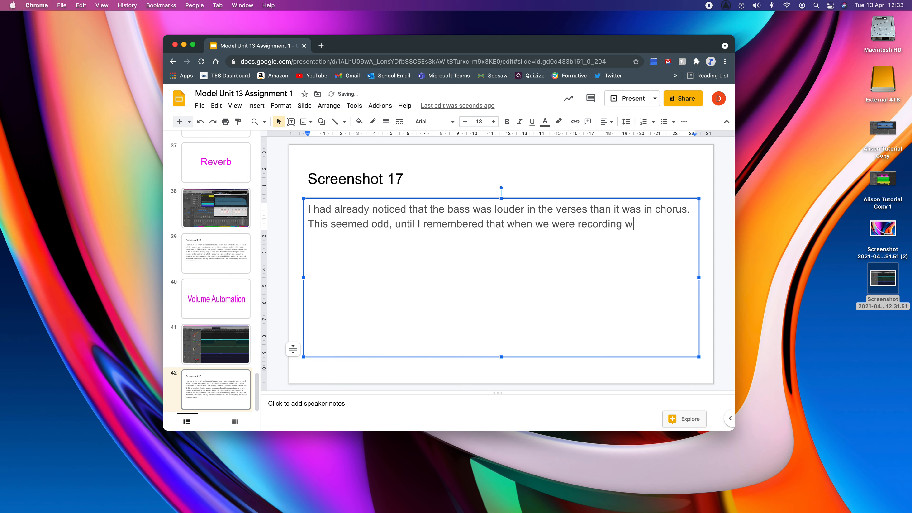
pyautogui.write('e deliberatly')
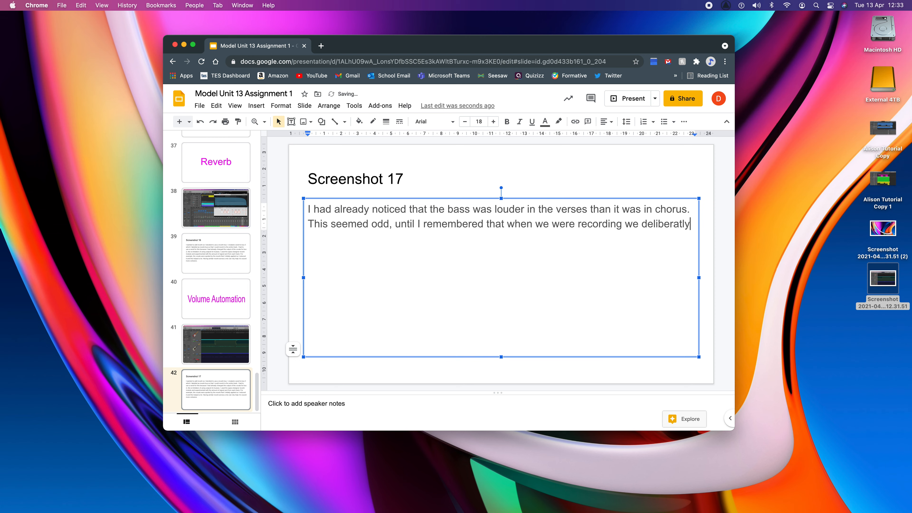
pyautogui.write('turned down')
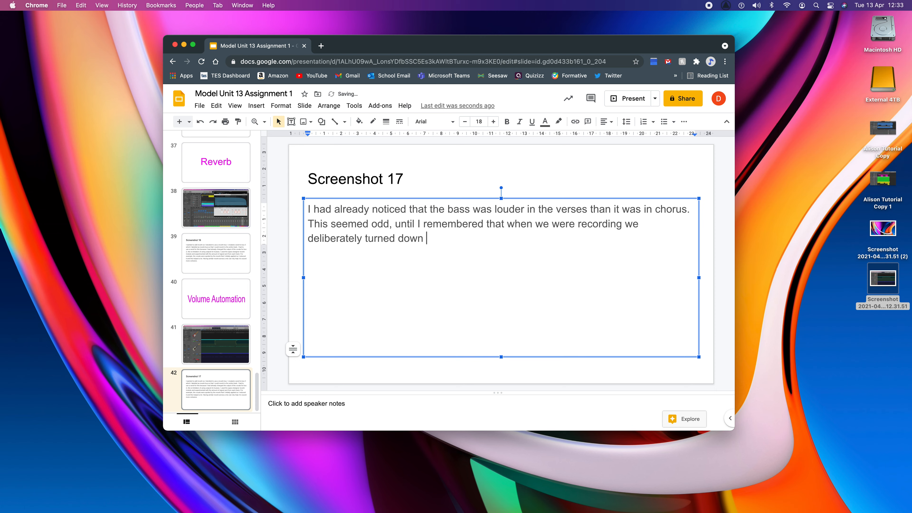
pyautogui.write('the gain in the c')
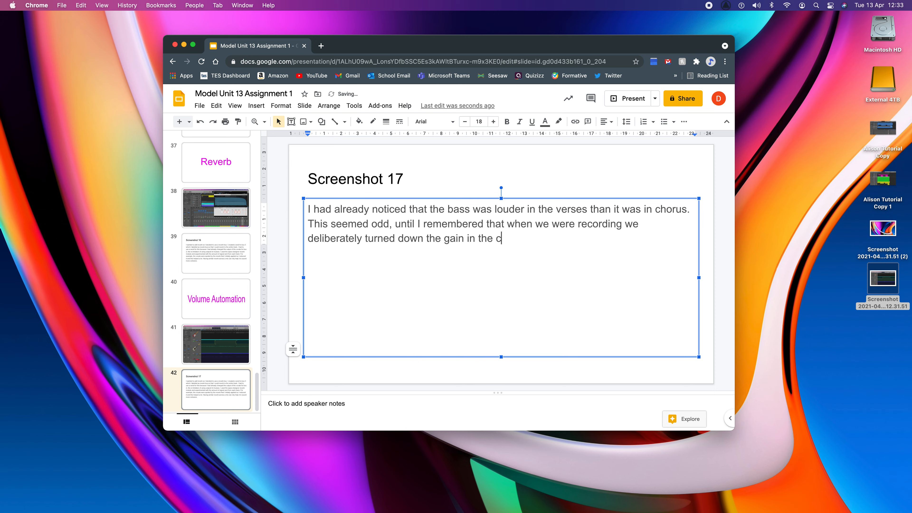
pyautogui.write('horus. This had caught')
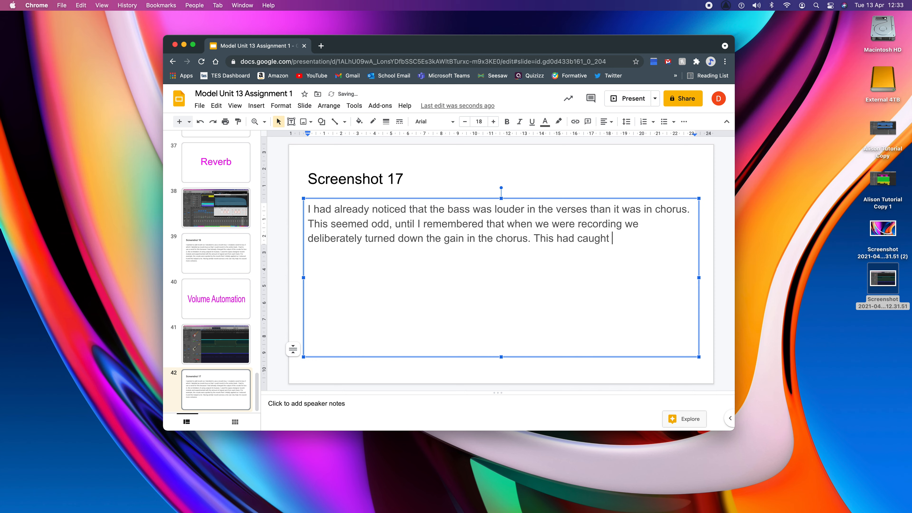
pyautogui.write('me out earlier because I had appl')
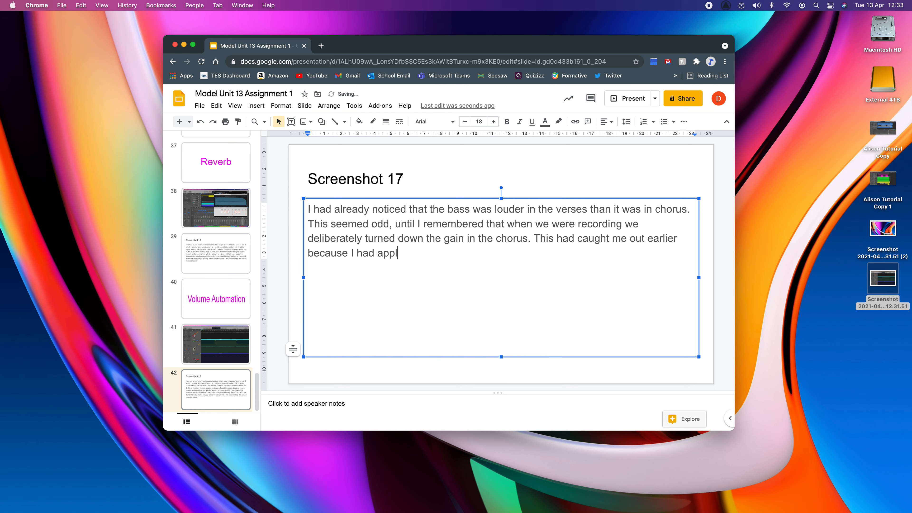
pyautogui.write('ied a gina pliug-in to b')
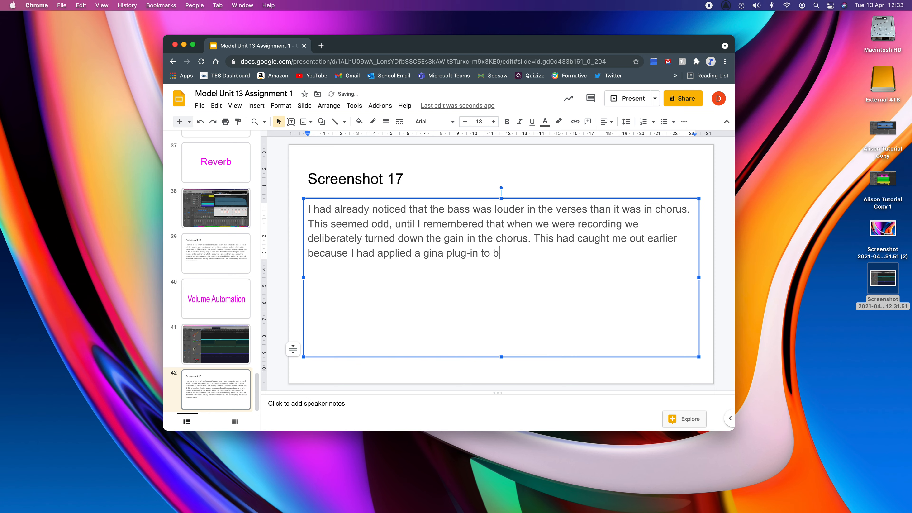
pyautogui.write('oost the chorus,')
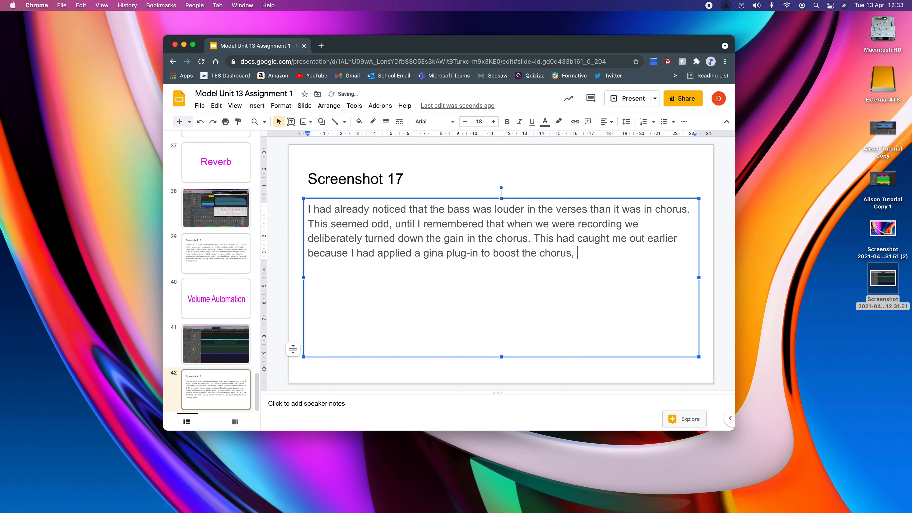
pyautogui.write('which then in')
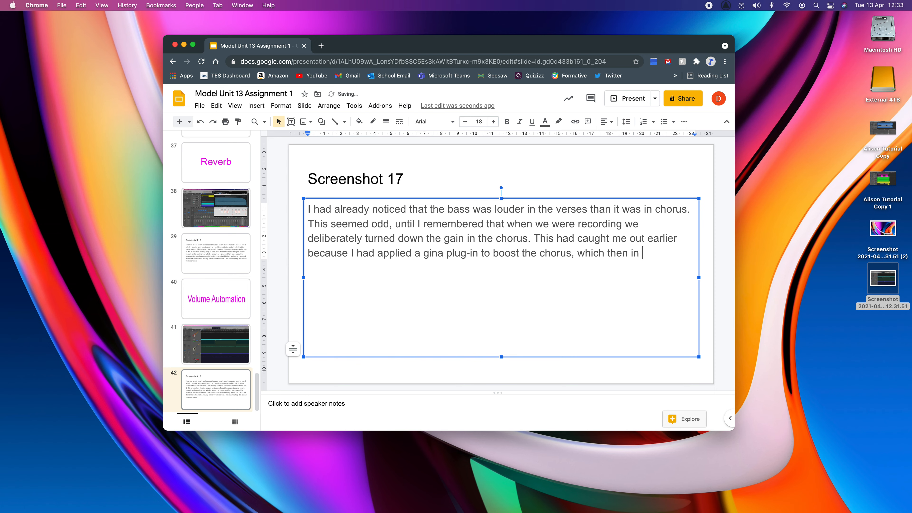
pyautogui.write('turn made')
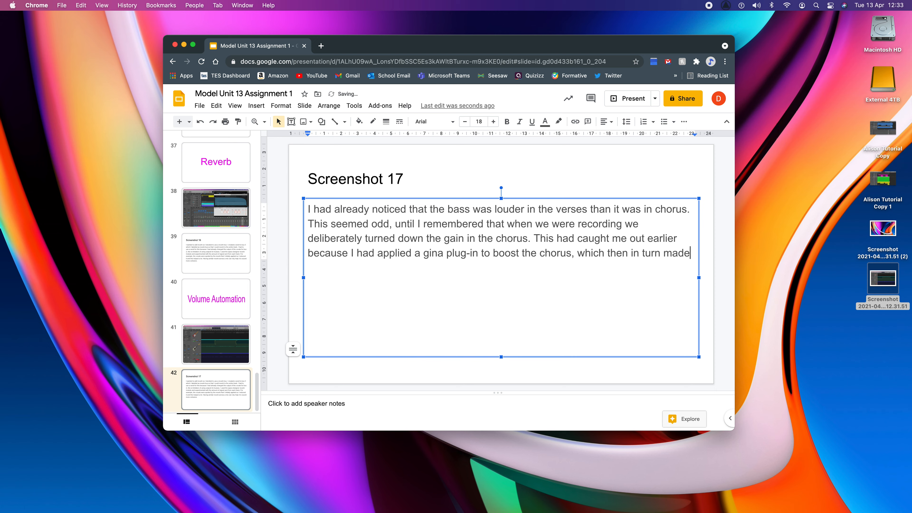
pyautogui.write('the verse mu')
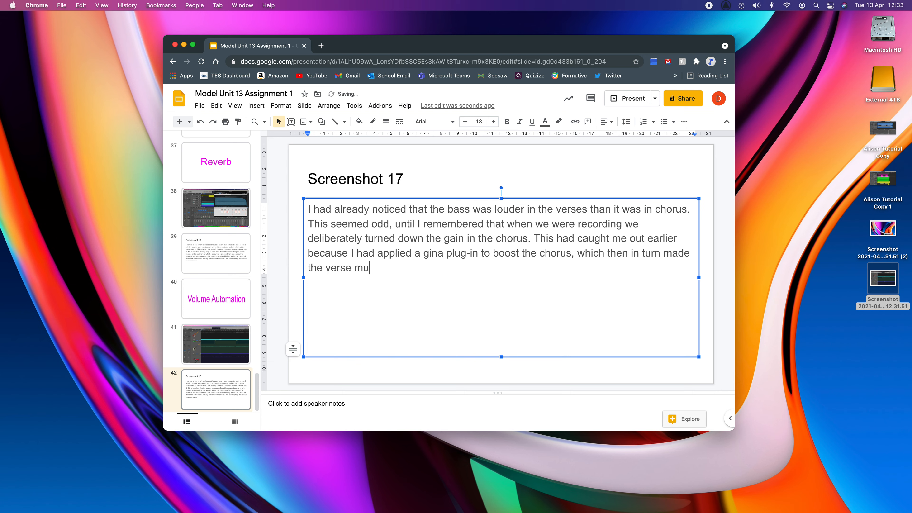
pyautogui.write('ch too loud.')
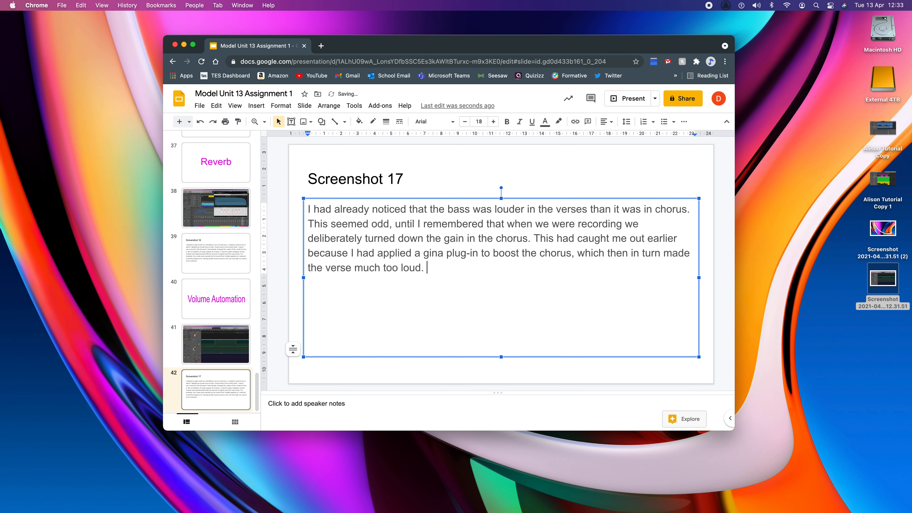
# Finish the paragraph: volume automation via the A key raised the chorus +5dB for a more pleasing end result.
pyautogui.write('To get round')
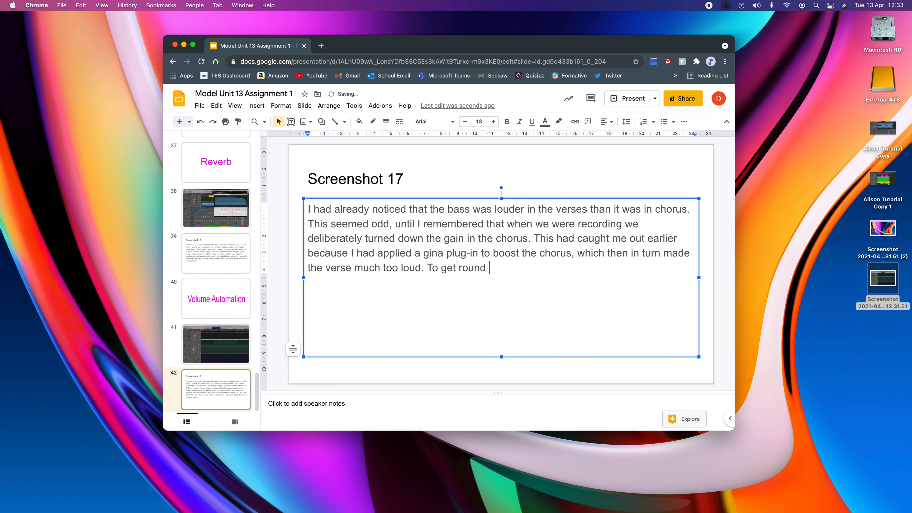
pyautogui.write('this issue, I')
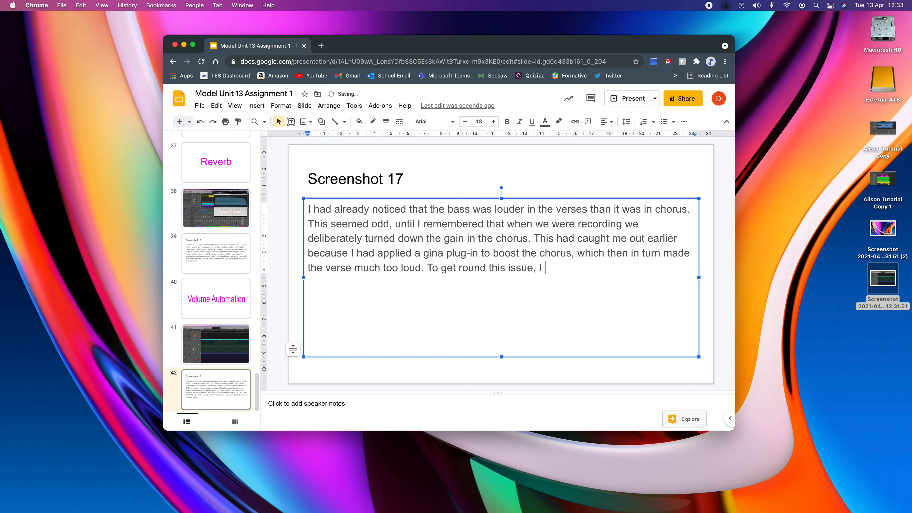
pyautogui.write('needed to use')
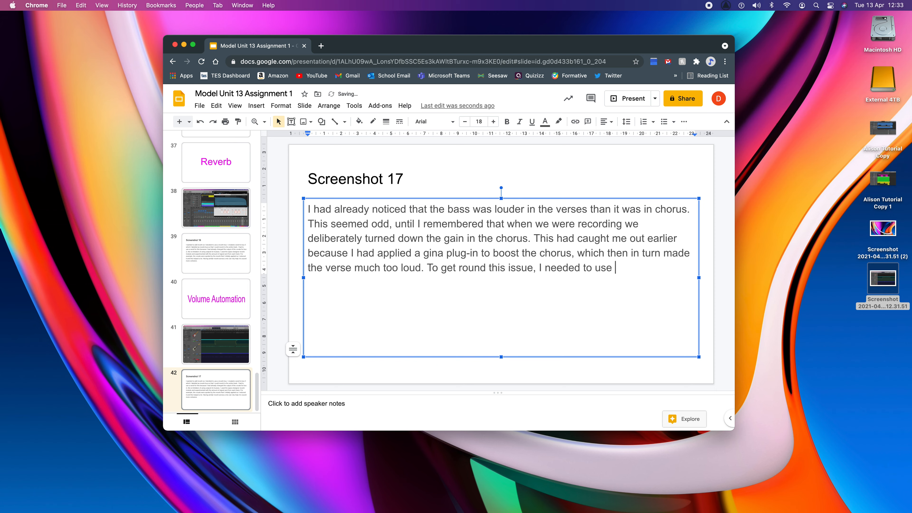
pyautogui.write('volume au')
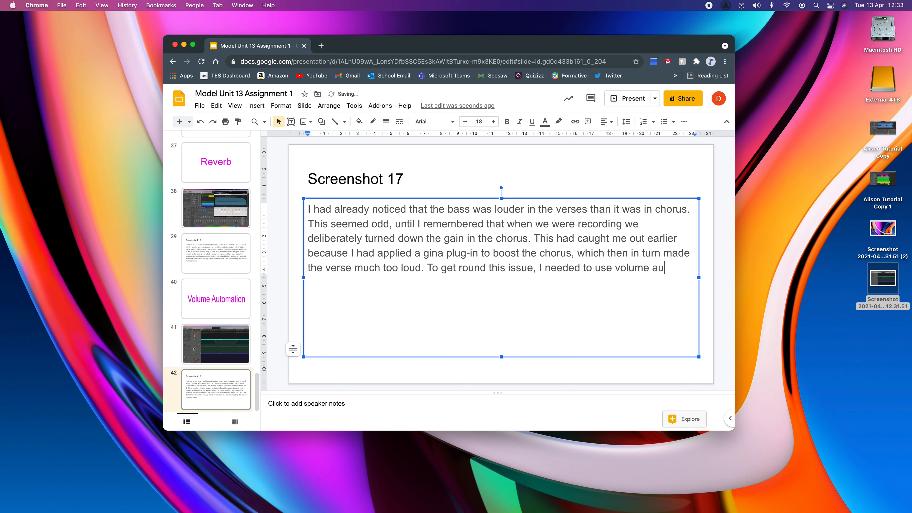
pyautogui.write('tomation. I activa')
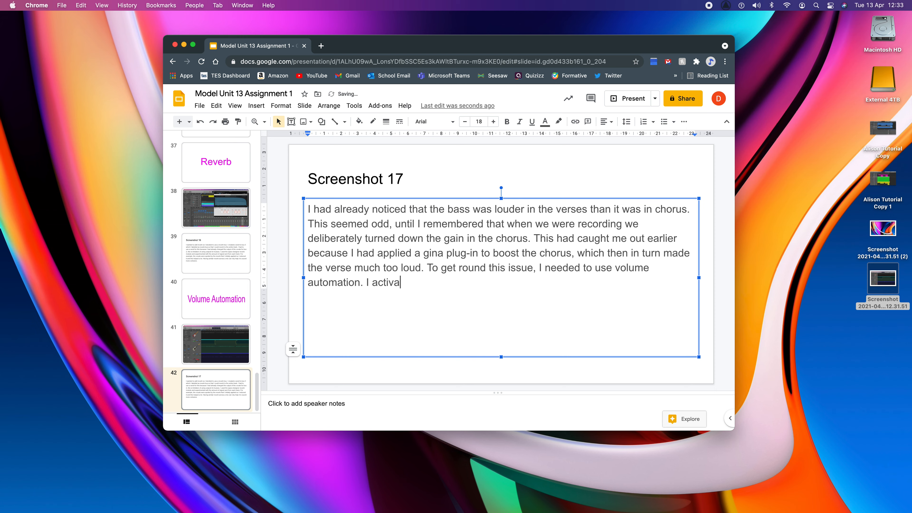
pyautogui.write('ted this with the A')
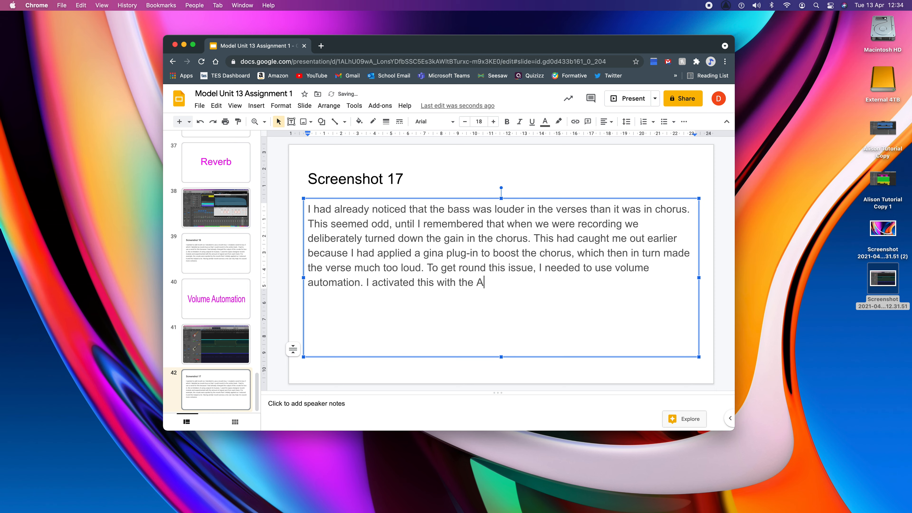
pyautogui.write('key')
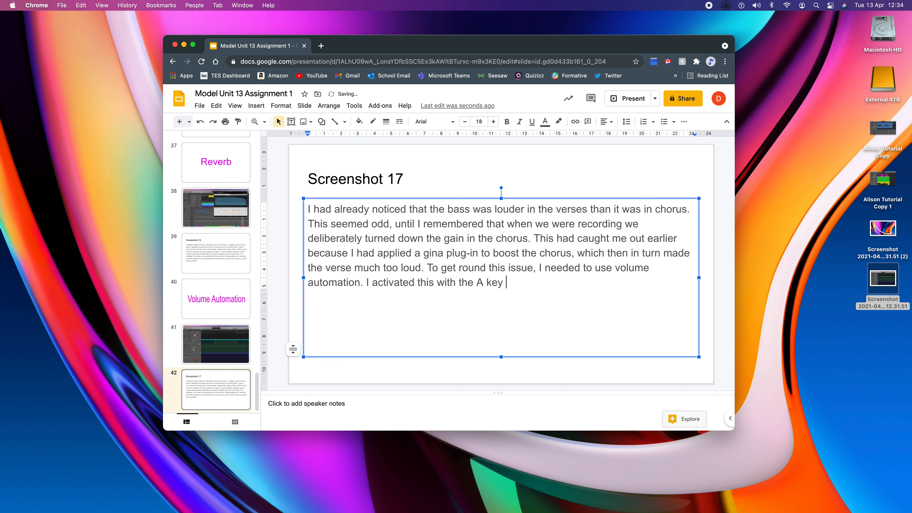
pyautogui.write('and c')
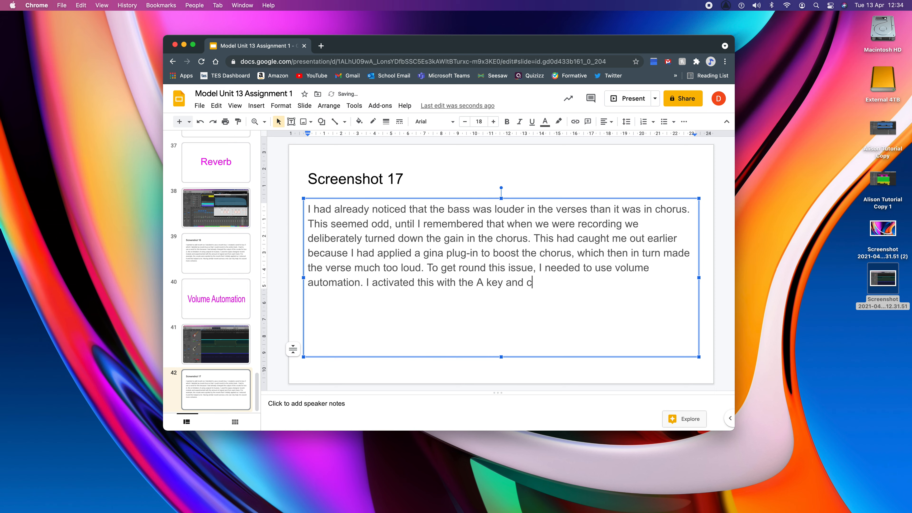
pyautogui.write('reated au')
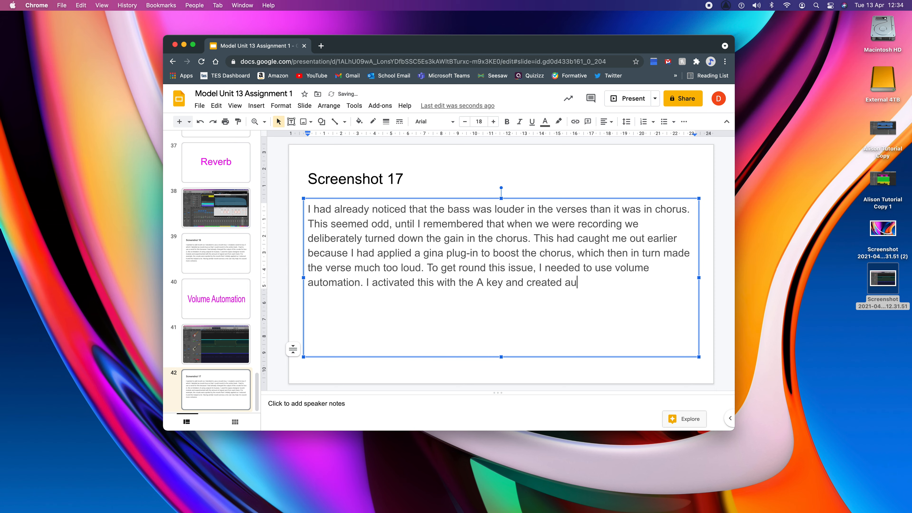
pyautogui.write('tomation')
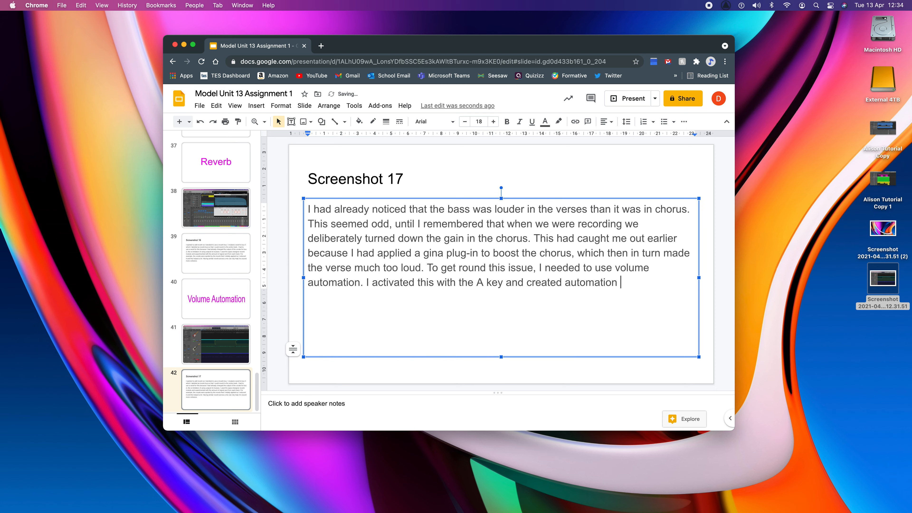
pyautogui.write('points to a')
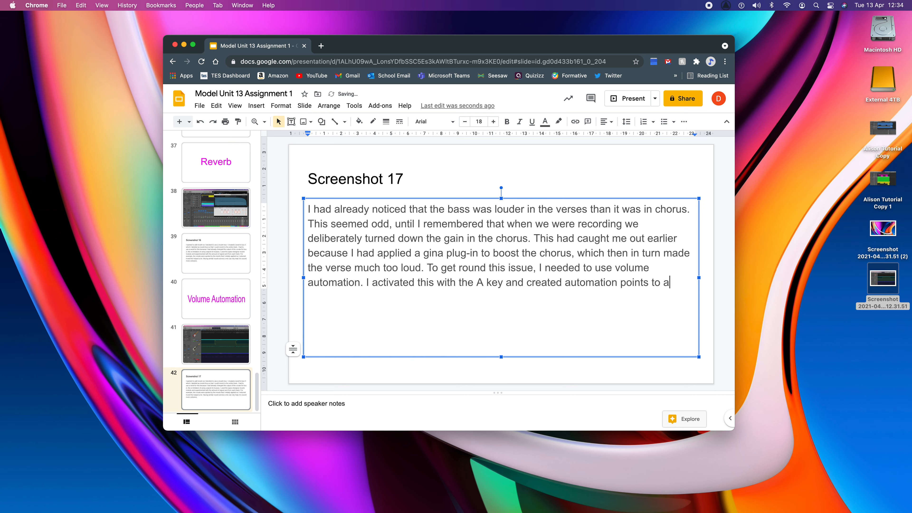
pyautogui.write('utomi')
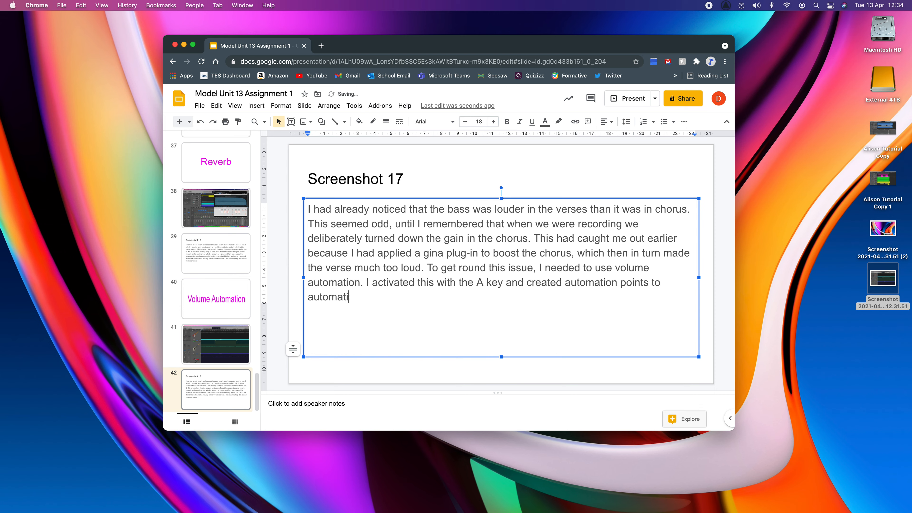
pyautogui.write('cally adjust the volume by +')
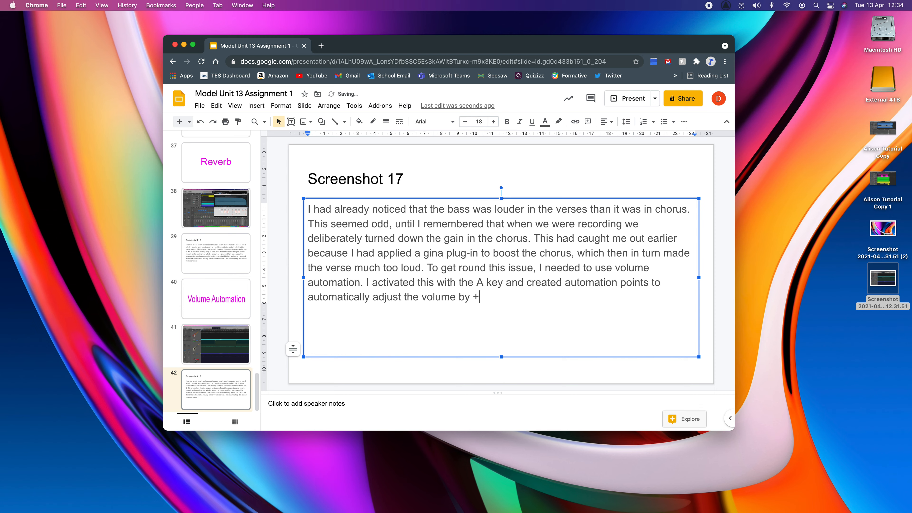
pyautogui.write('5dB')
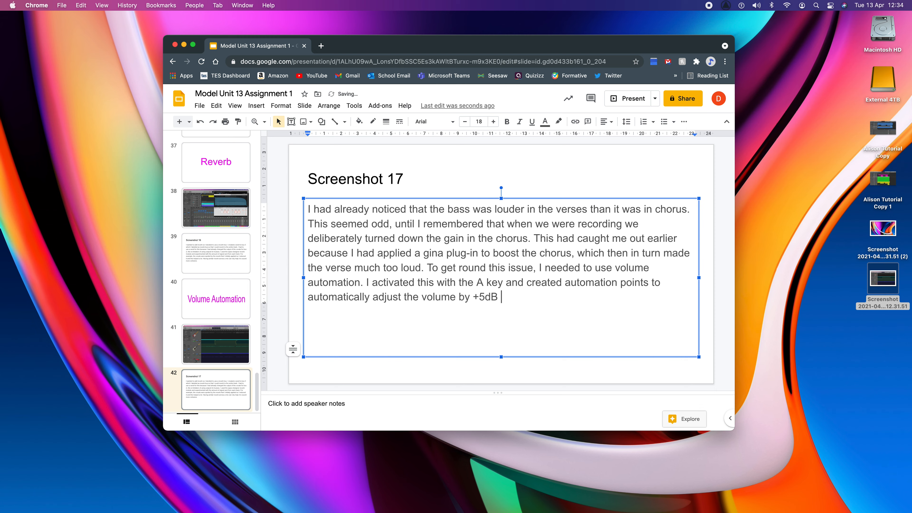
pyautogui.write('for the chorus')
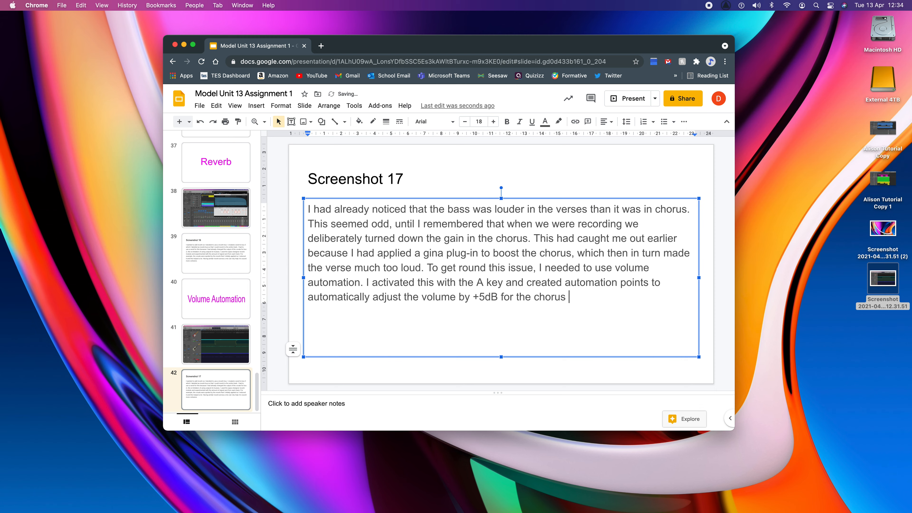
pyautogui.write('section. TY')
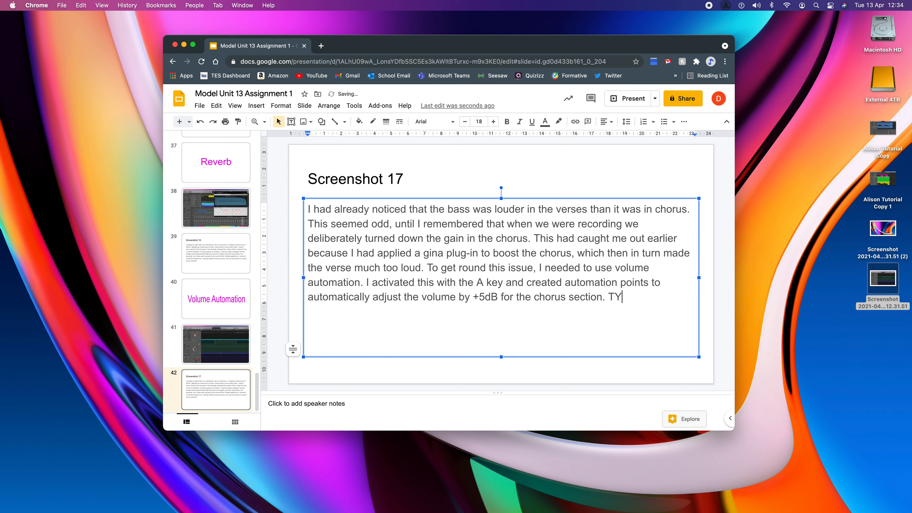
pyautogui.write('his gave a much')
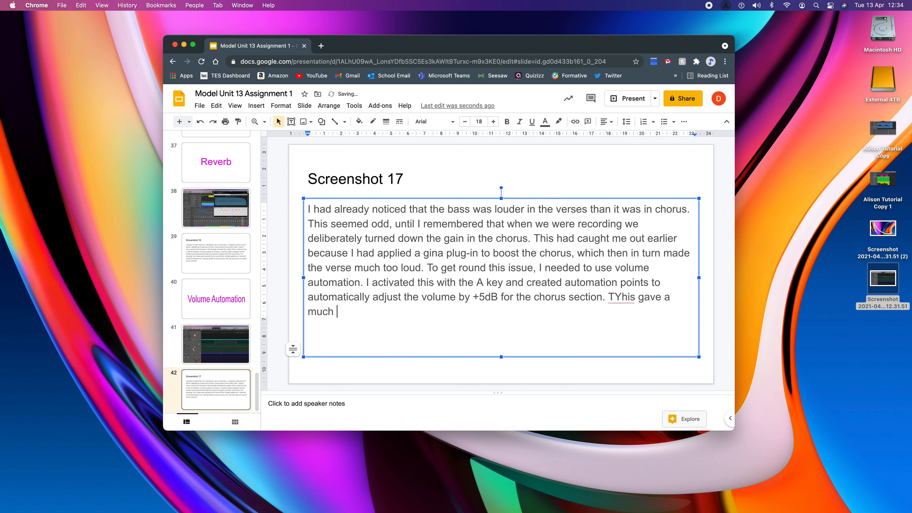
pyautogui.write('more please')
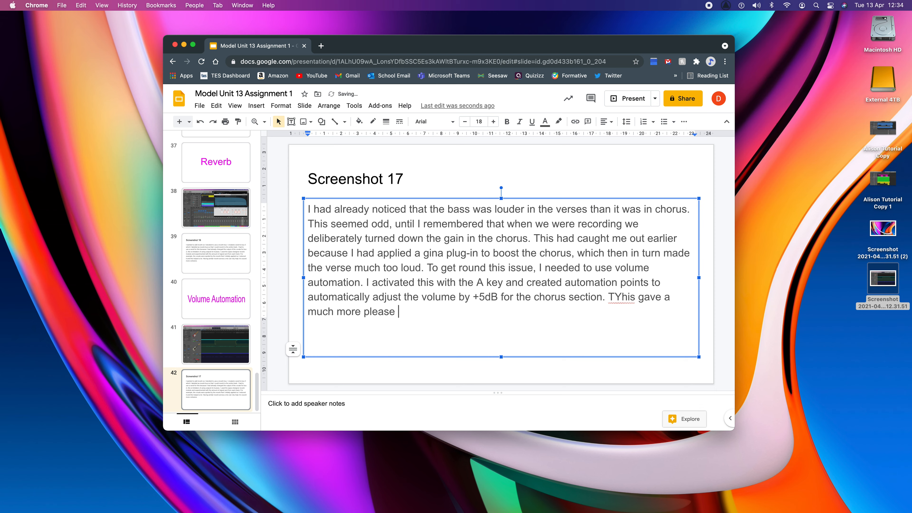
pyautogui.write('end result.')
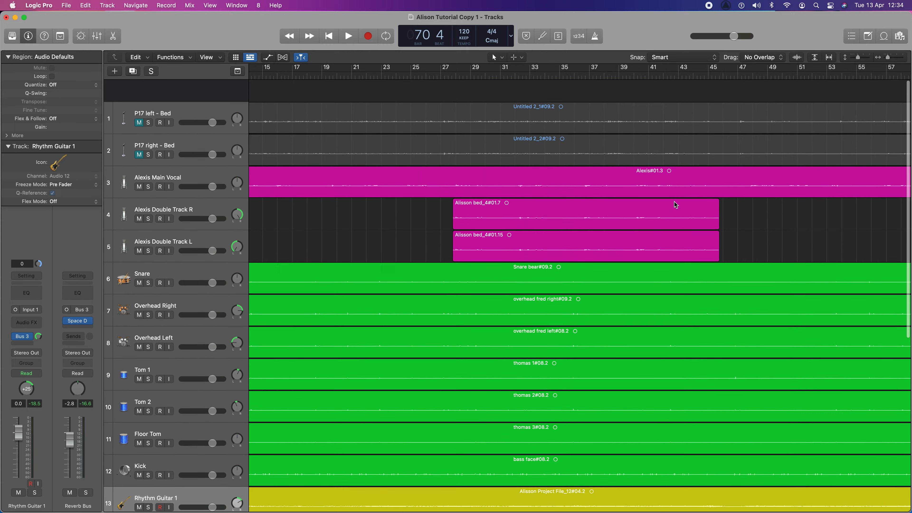
# Scroll the Tracks area back to bar 1 so the song's opening regions are in view.
pyautogui.scroll(-3)
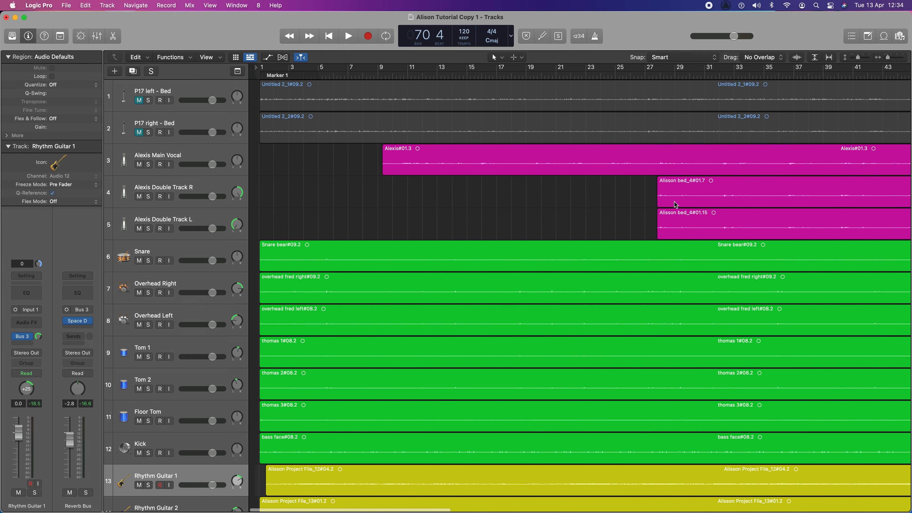
pyautogui.scroll(-3)
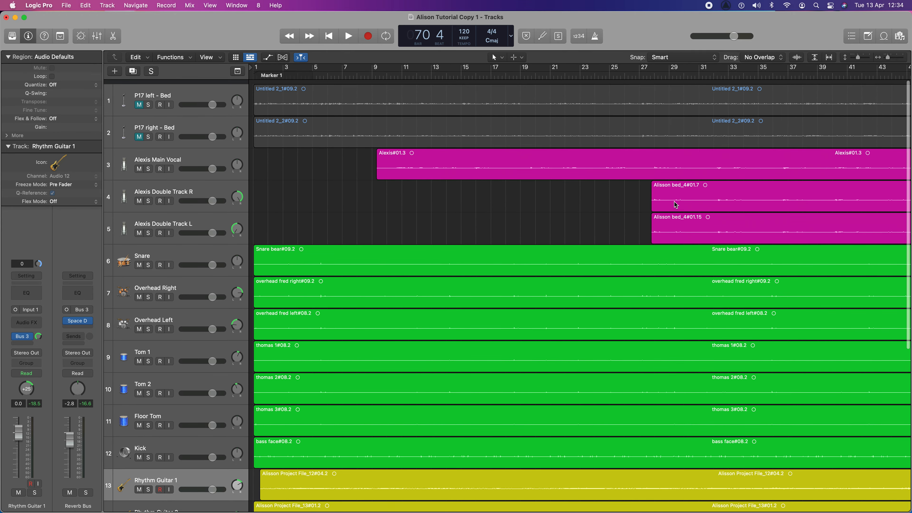
pyautogui.scroll(-3)
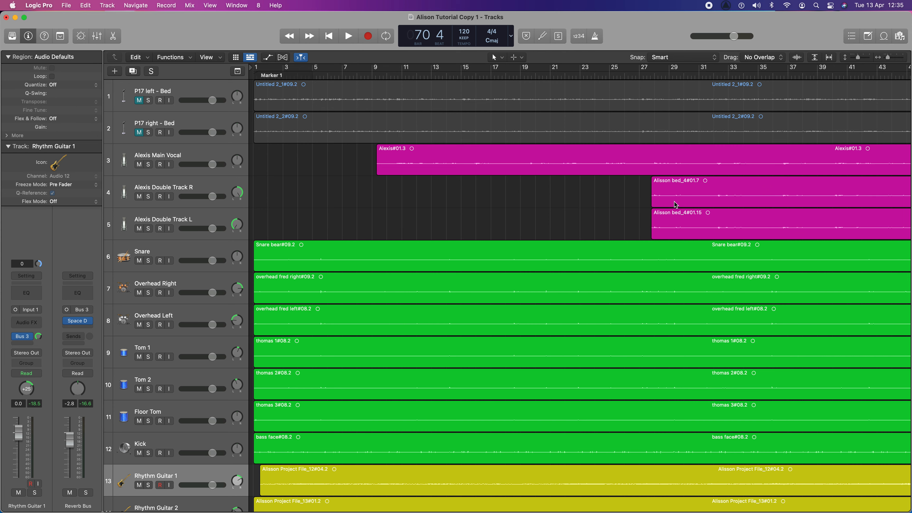
# Show the Mixer beneath the tracks and scroll through every channel strip's inserts, sends and levels.
pyautogui.click(96, 36)
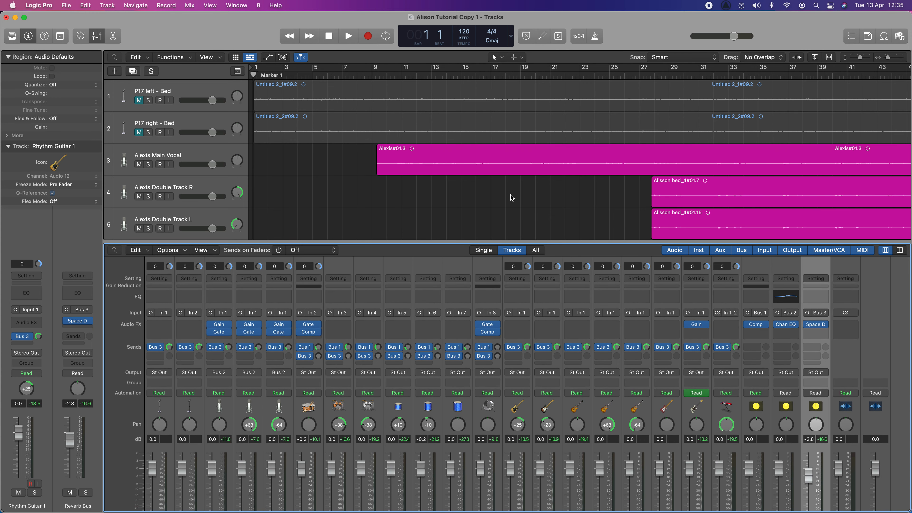
pyautogui.scroll(-3)
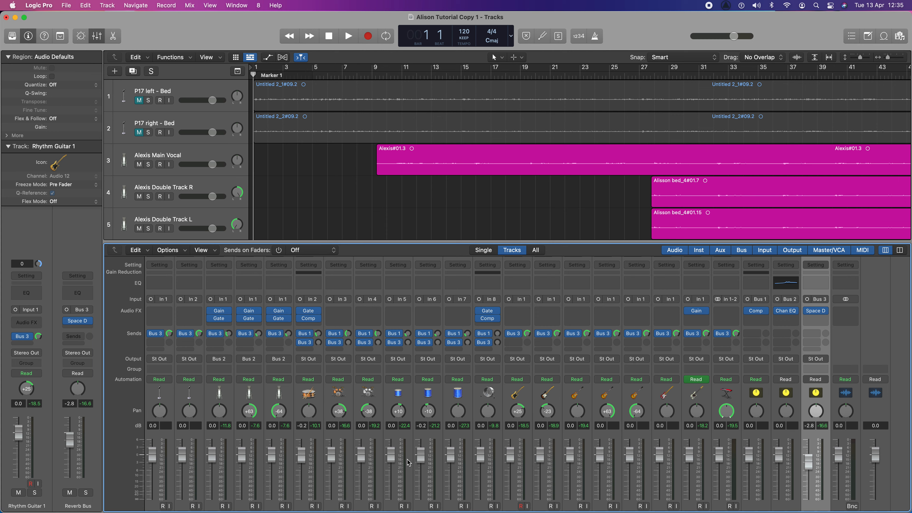
pyautogui.moveTo(446, 462)
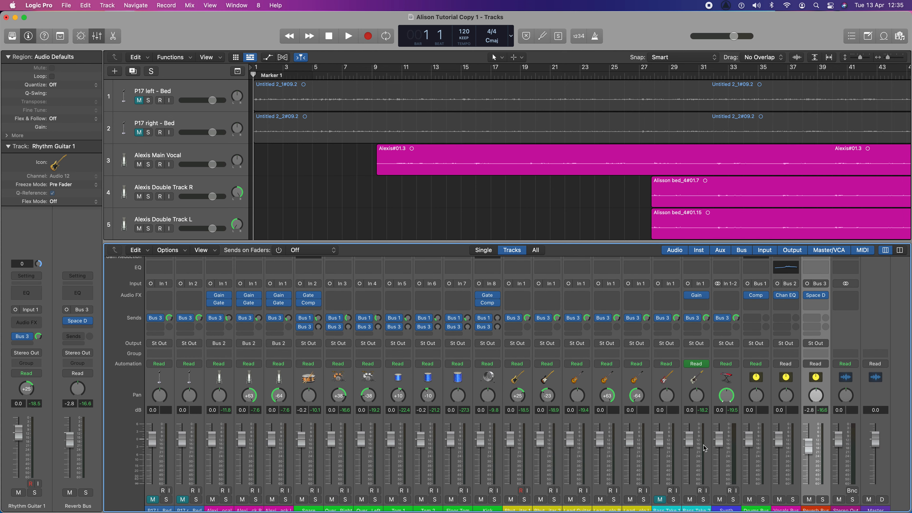
pyautogui.moveTo(740, 448)
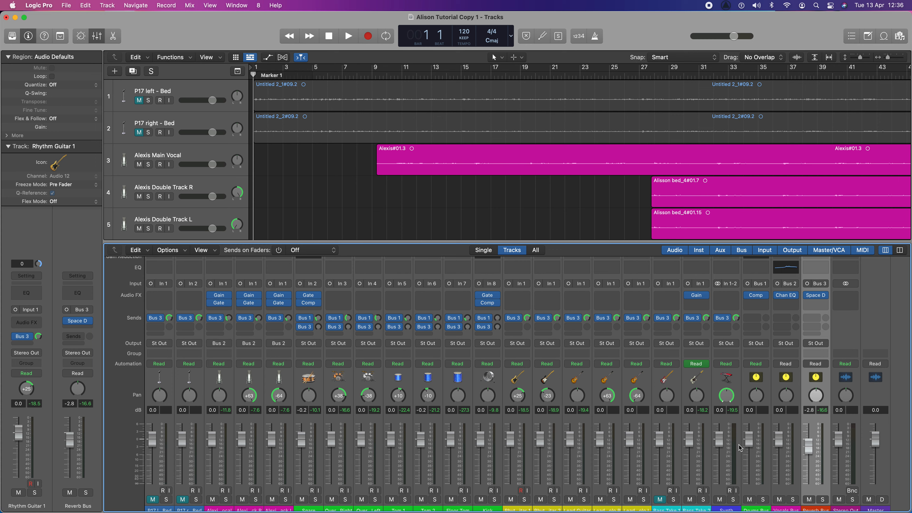